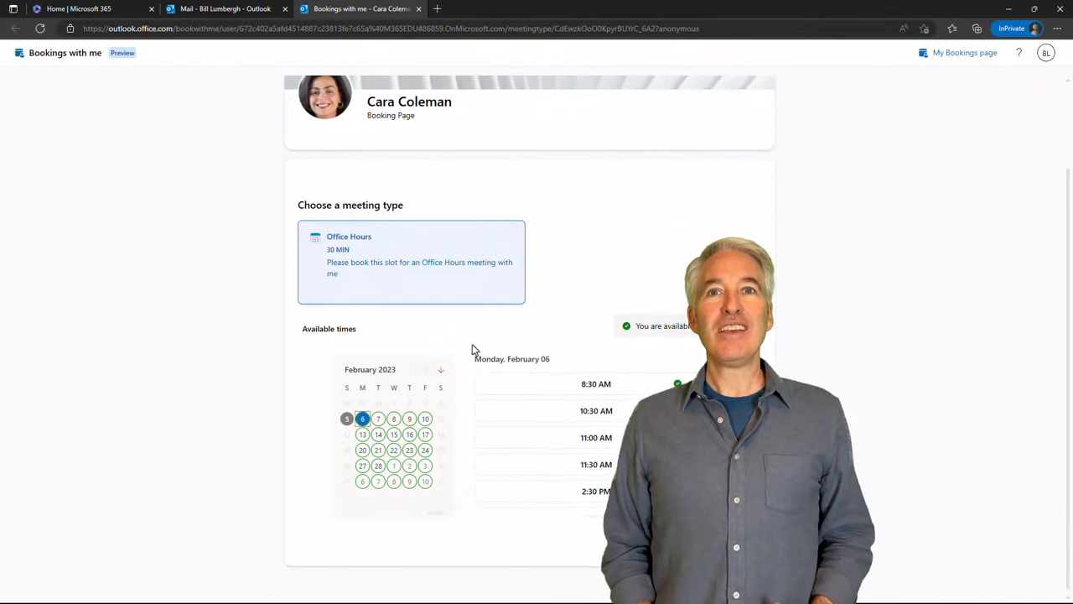
# Return from the shared booking page to the Microsoft 365 home page
pyautogui.click(393, 420)
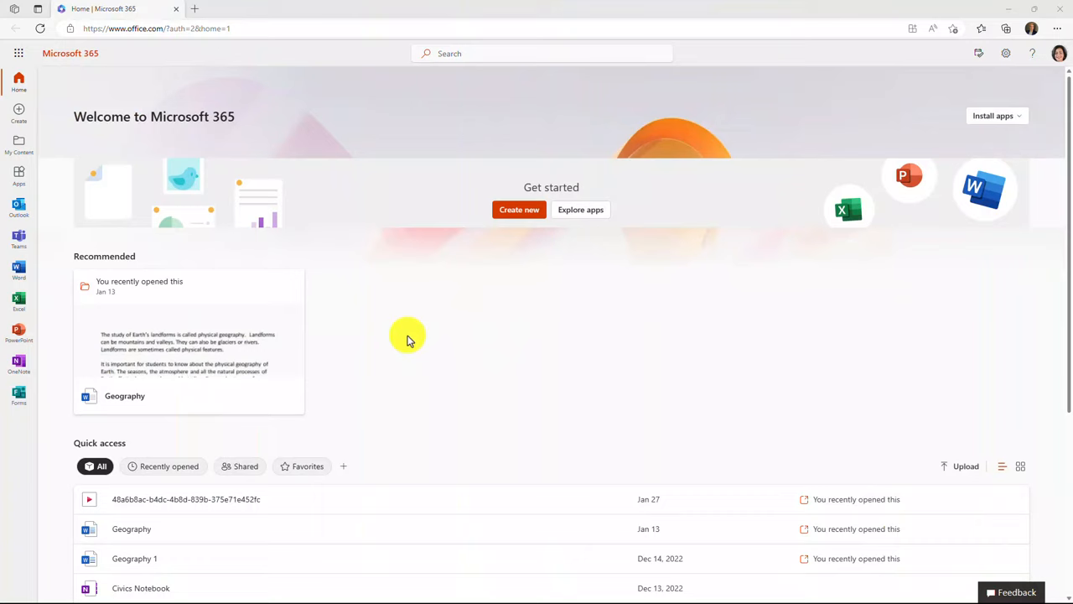
pyautogui.moveTo(59, 228)
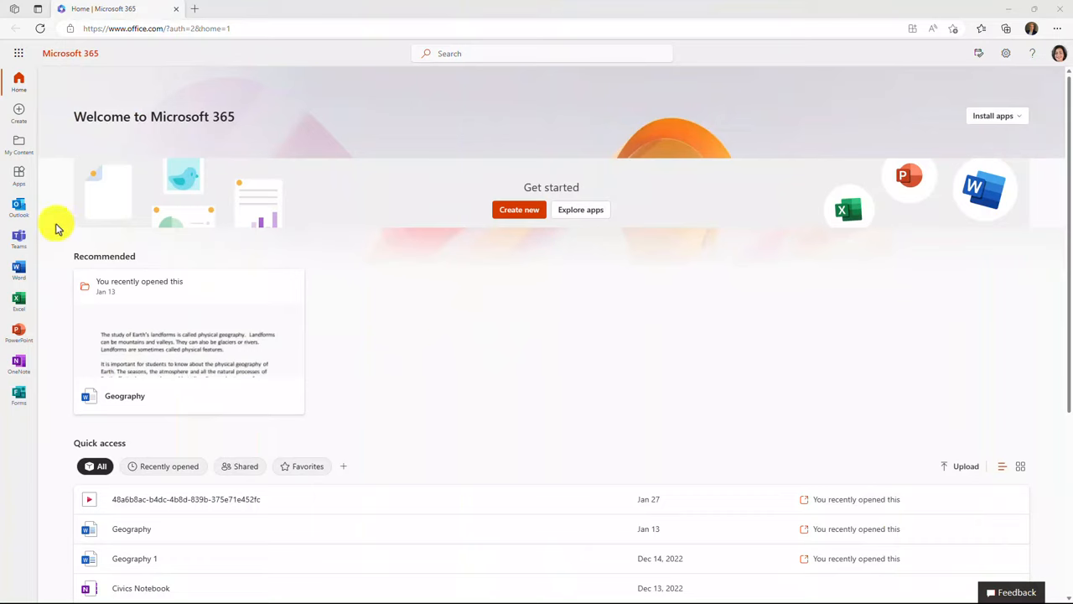
# Go from Outlook mail to the calendar to reach the Bookings with me page
pyautogui.click(18, 208)
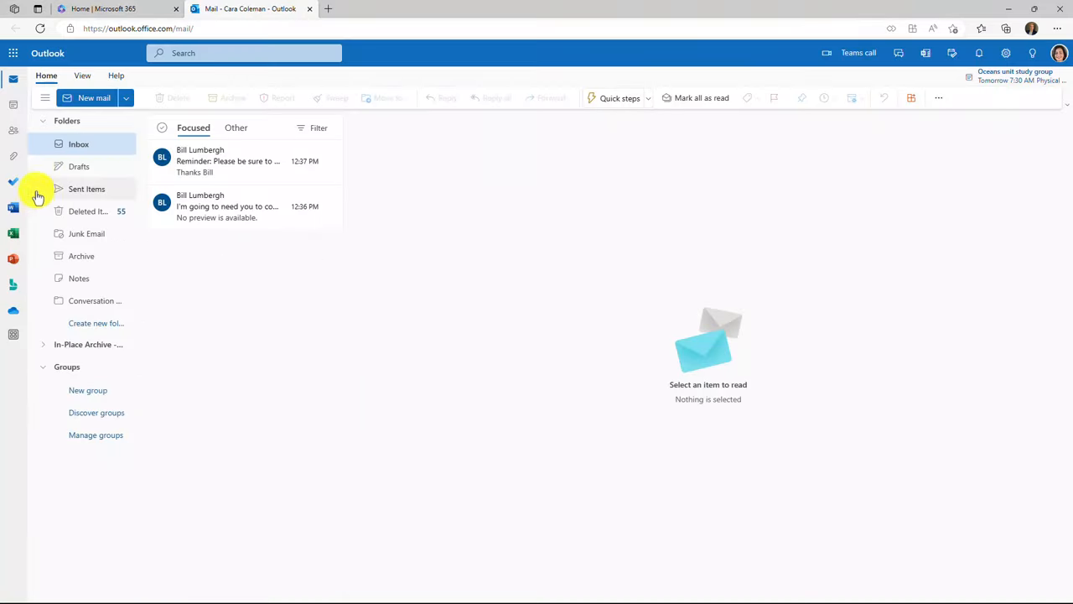
pyautogui.moveTo(13, 114)
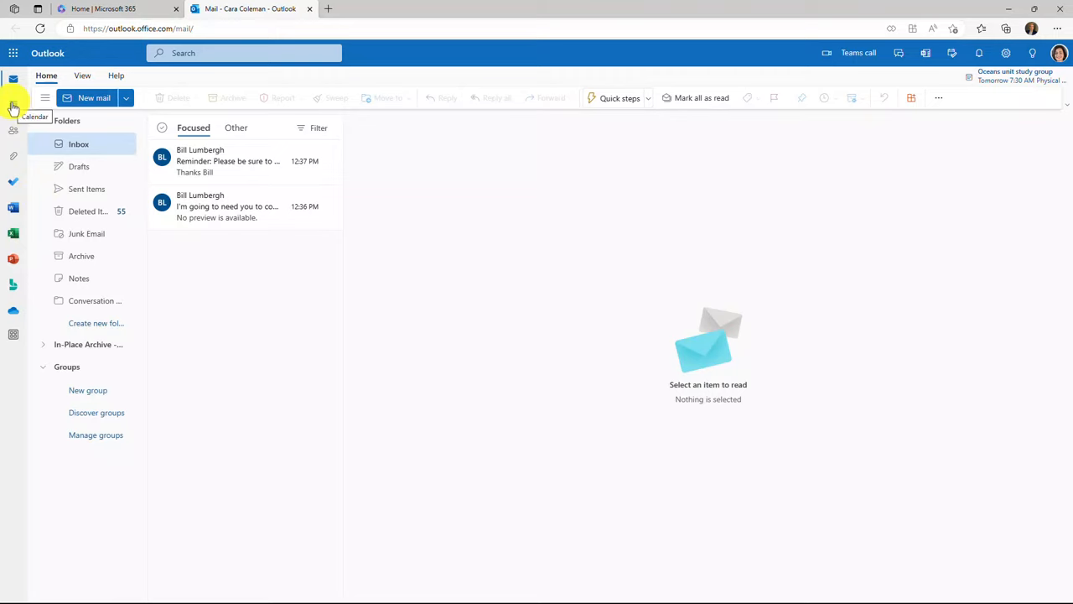
pyautogui.click(13, 114)
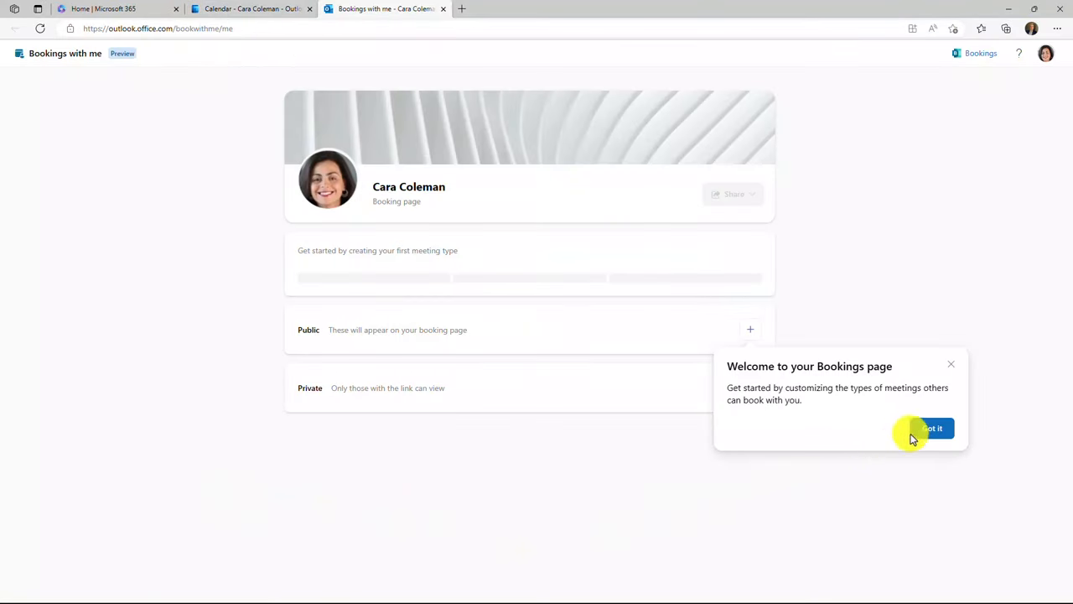
# Dismiss the 'Welcome to your Bookings page' prompt, leaving the empty booking page
pyautogui.click(931, 430)
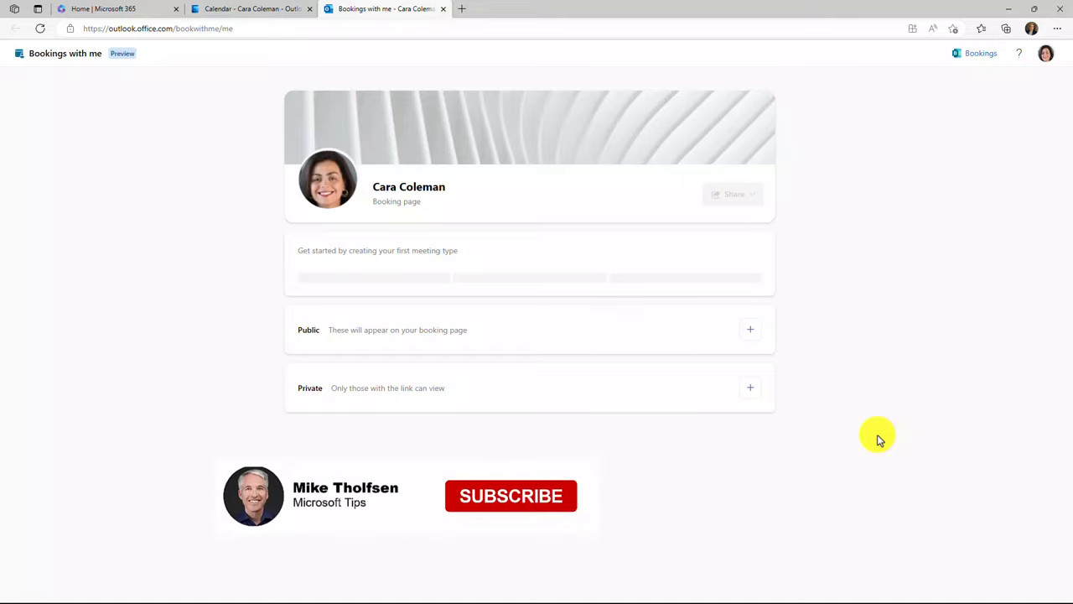
pyautogui.click(510, 496)
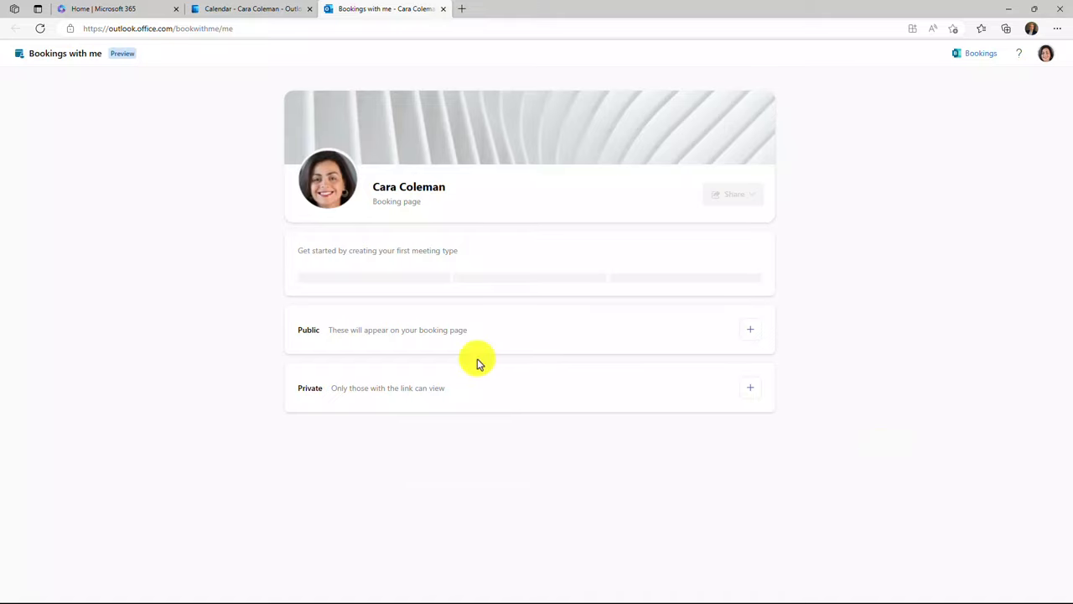
pyautogui.moveTo(751, 329)
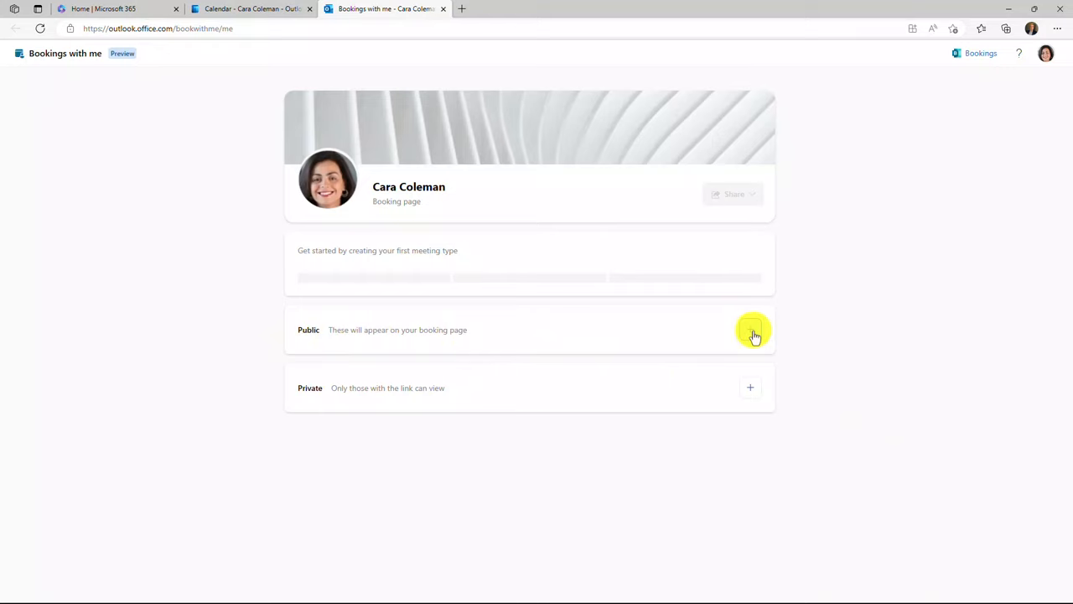
# Draft a public meeting type titled 'Office Hours' with a booking description and 30-minute length
pyautogui.click(751, 329)
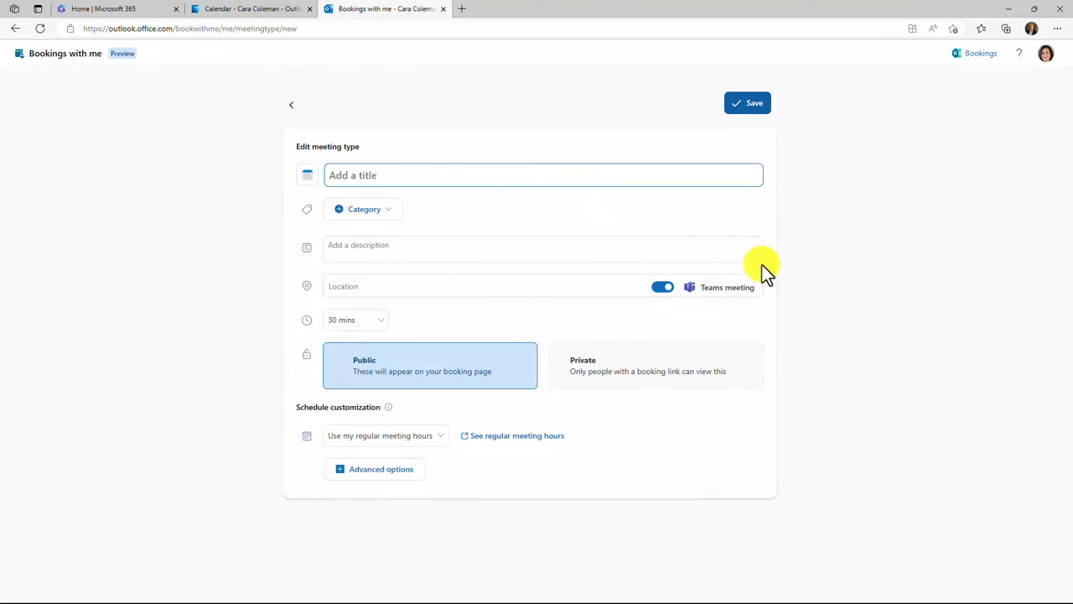
pyautogui.write('Office Hours')
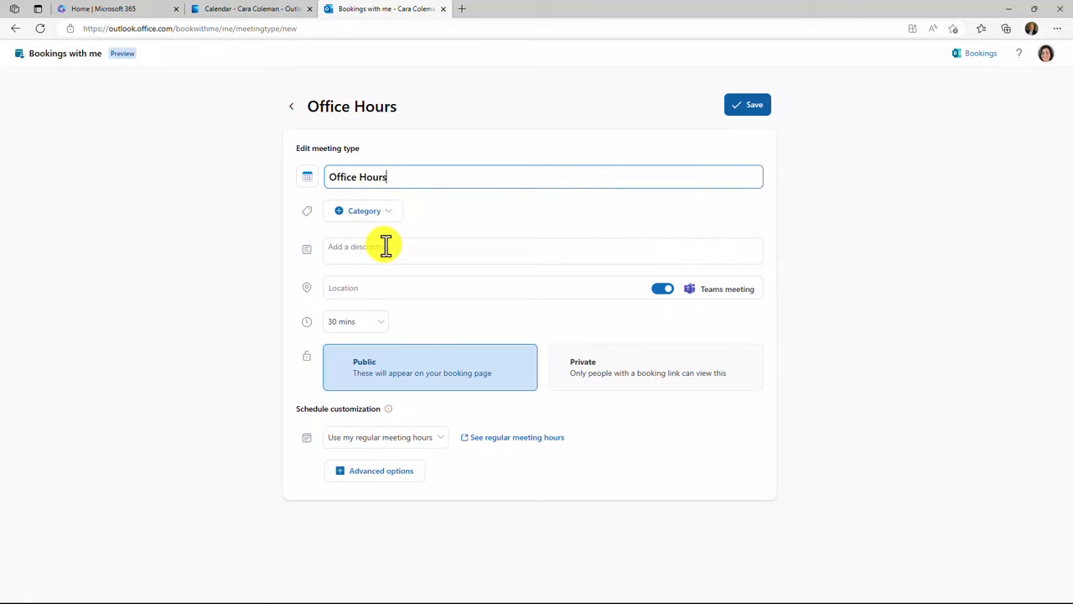
pyautogui.write('Please book this slot for an Office Hours meeting with me')
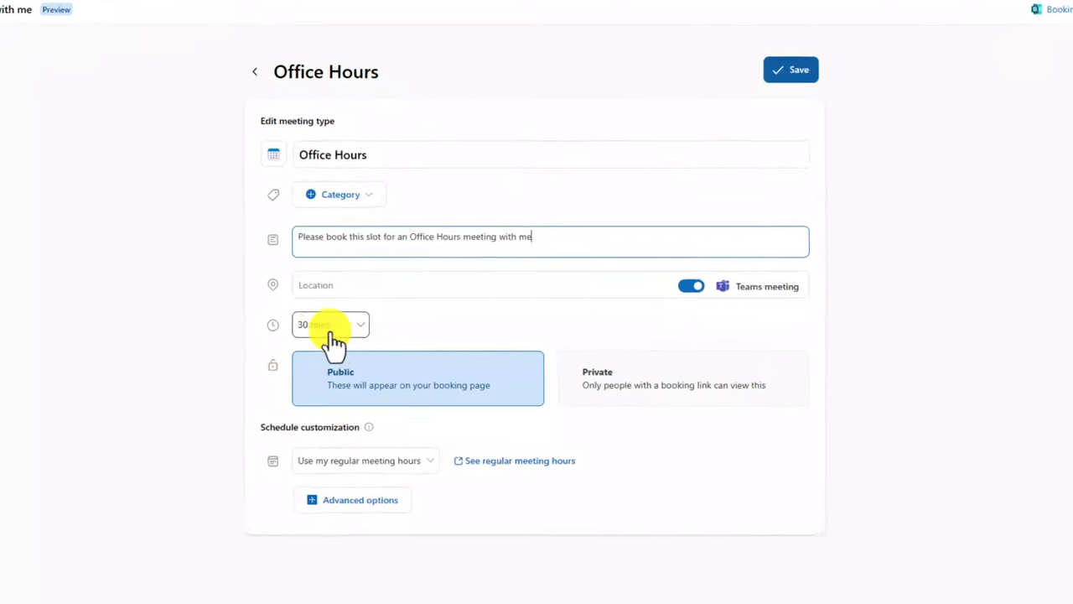
pyautogui.click(327, 326)
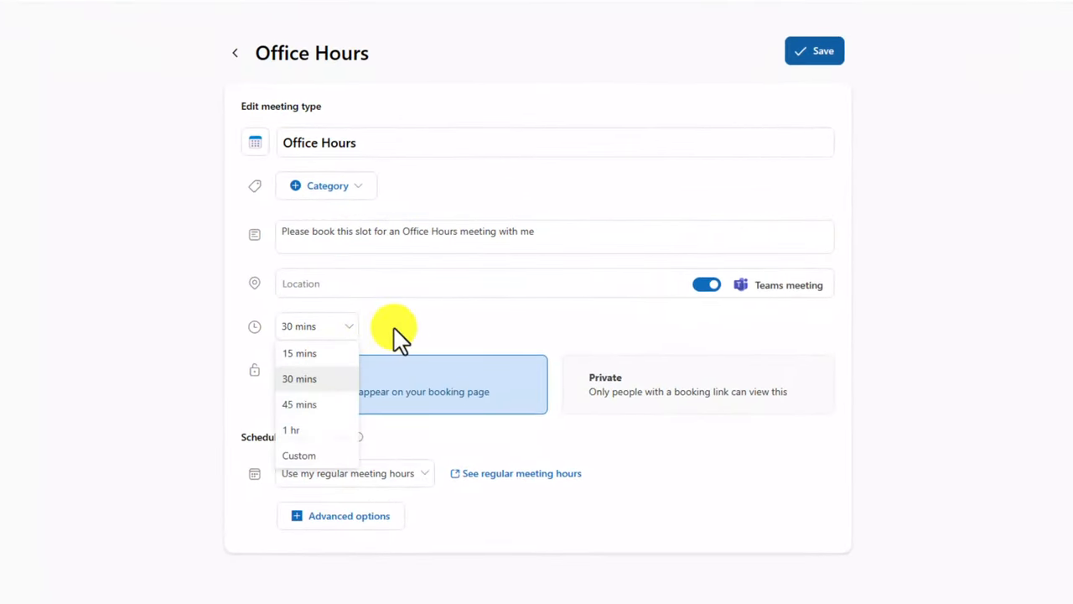
pyautogui.click(299, 379)
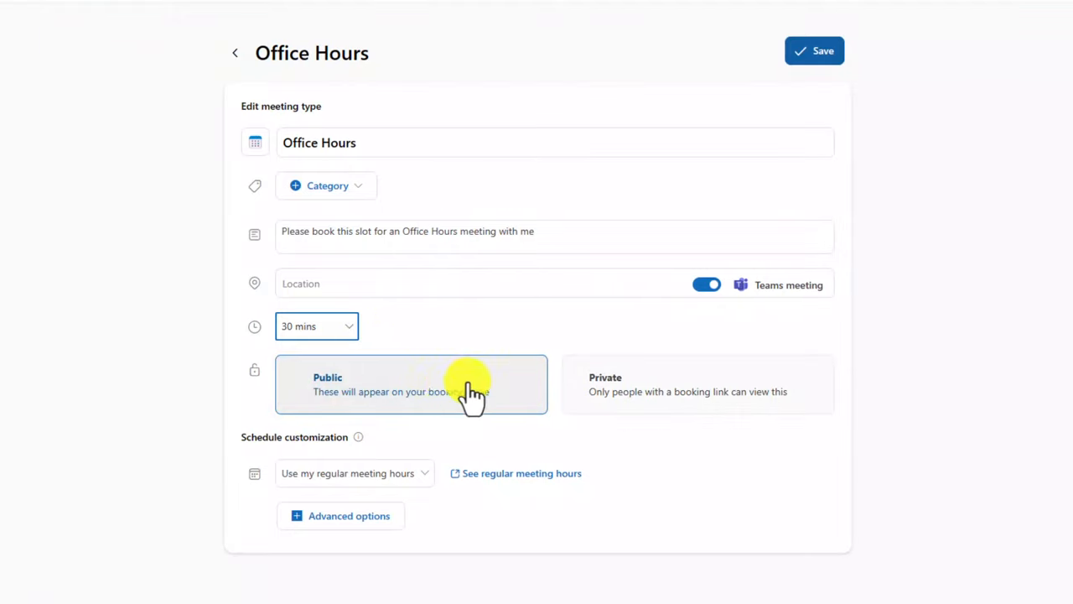
pyautogui.moveTo(503, 372)
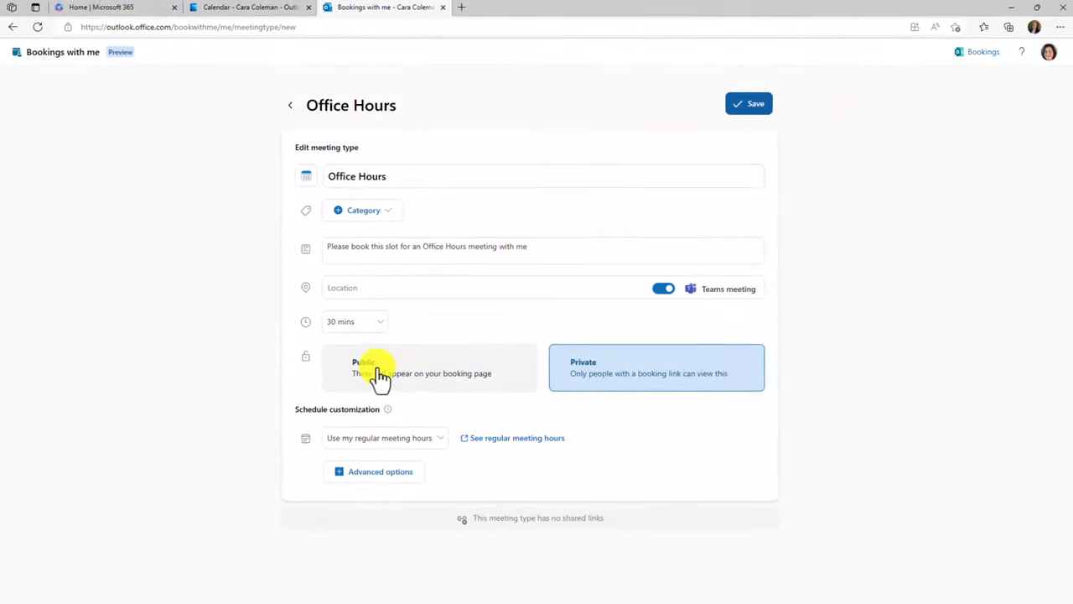
# Keep Office Hours public and its schedule on 'Use my regular meeting hours'
pyautogui.click(383, 373)
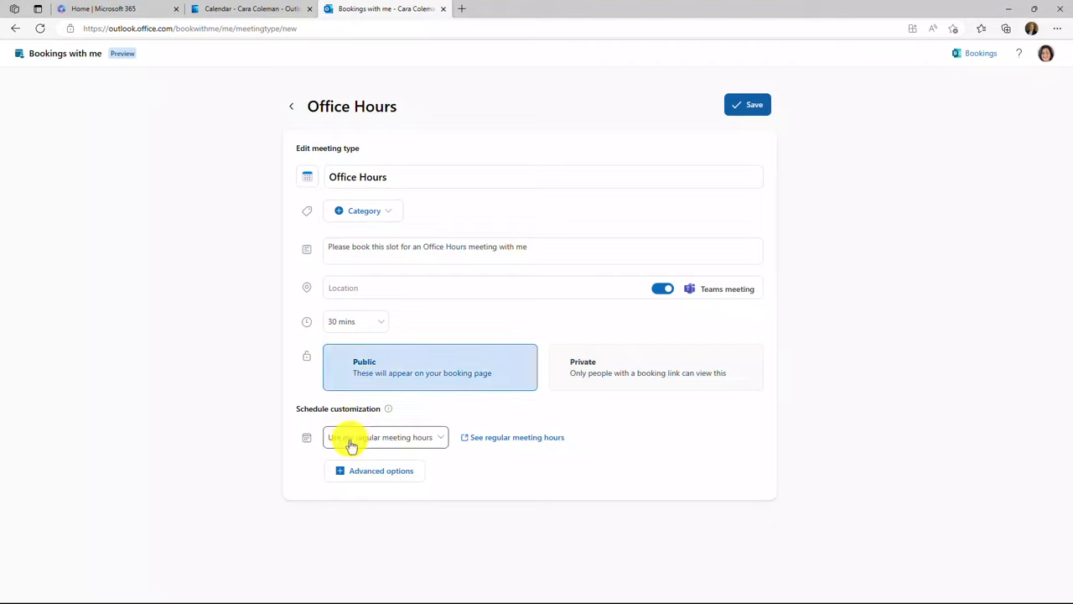
pyautogui.click(386, 437)
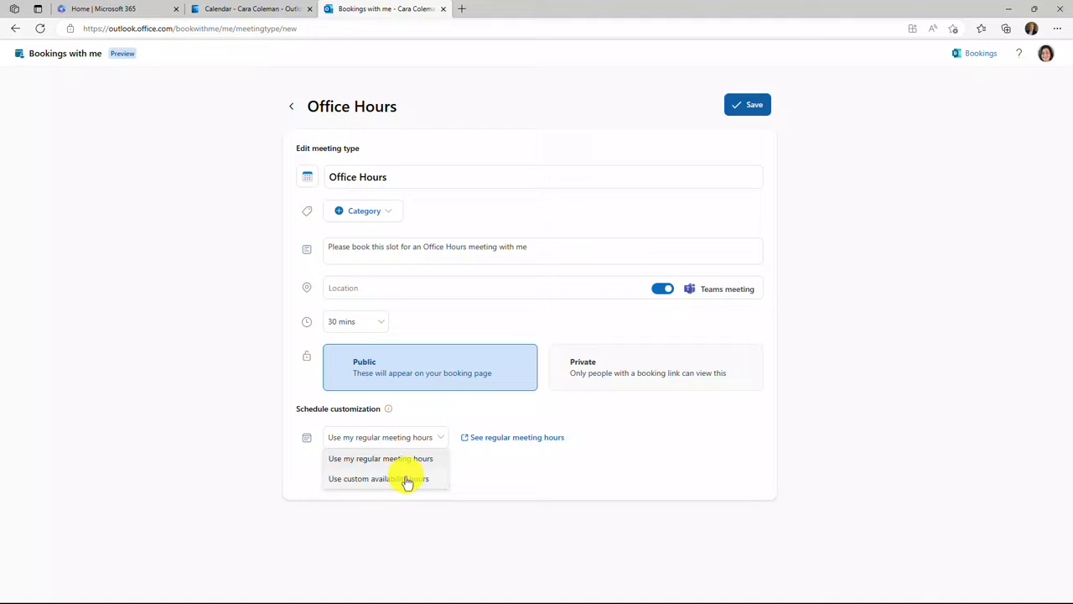
pyautogui.click(381, 458)
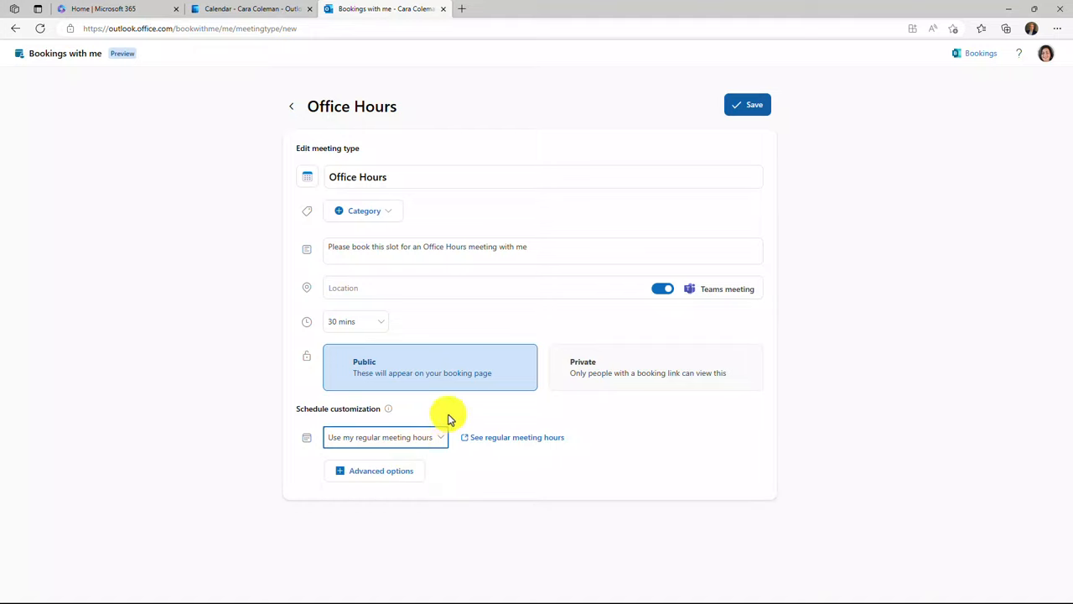
pyautogui.moveTo(446, 413)
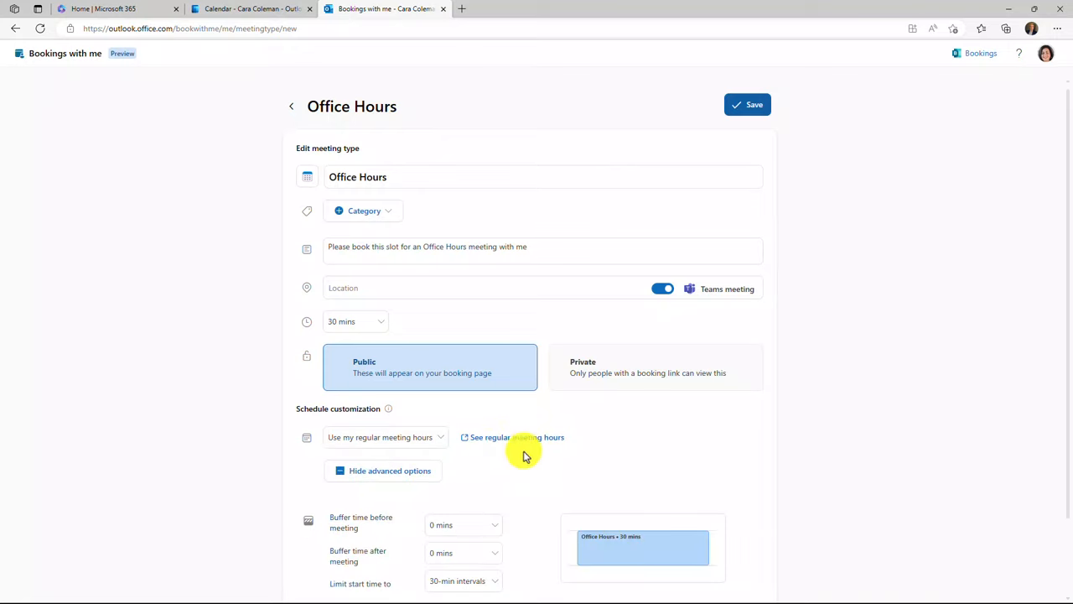
# Review the advanced scheduling defaults and leave Teams meeting enabled for Office Hours
pyautogui.scroll(-3)
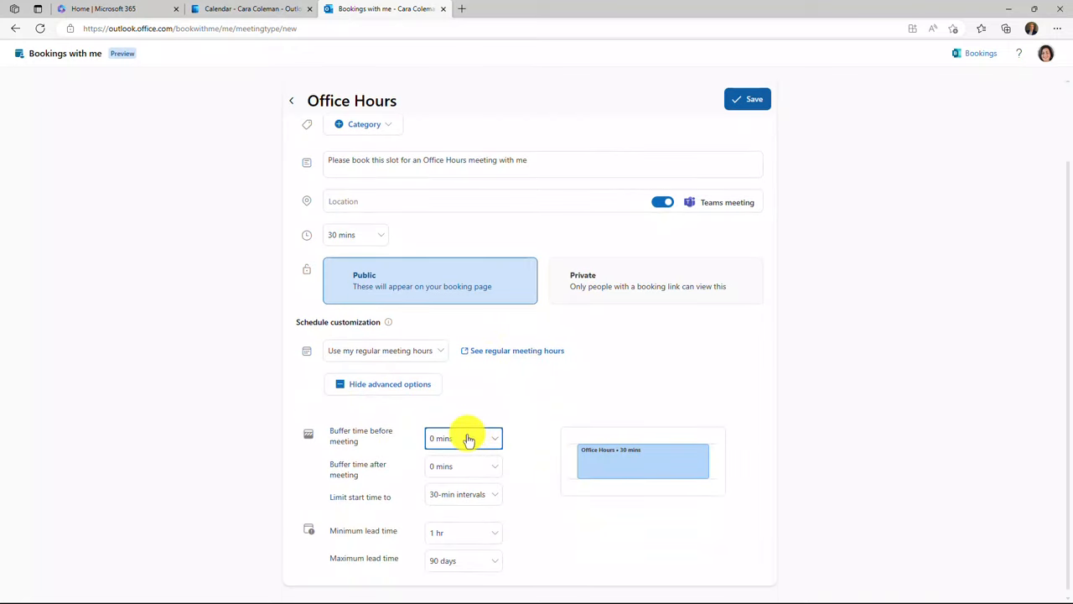
pyautogui.moveTo(619, 366)
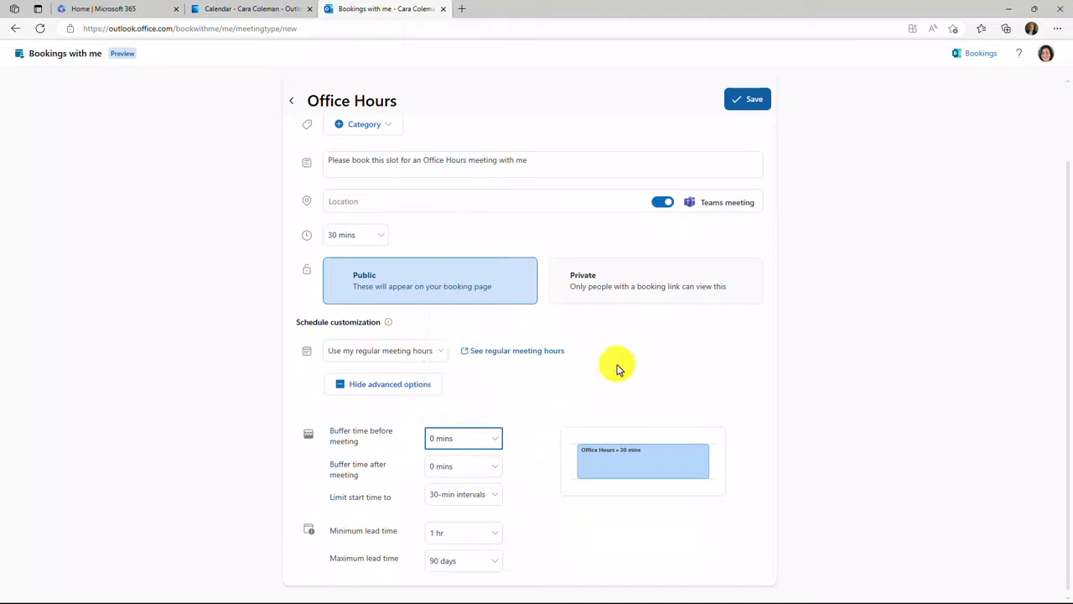
pyautogui.moveTo(607, 367)
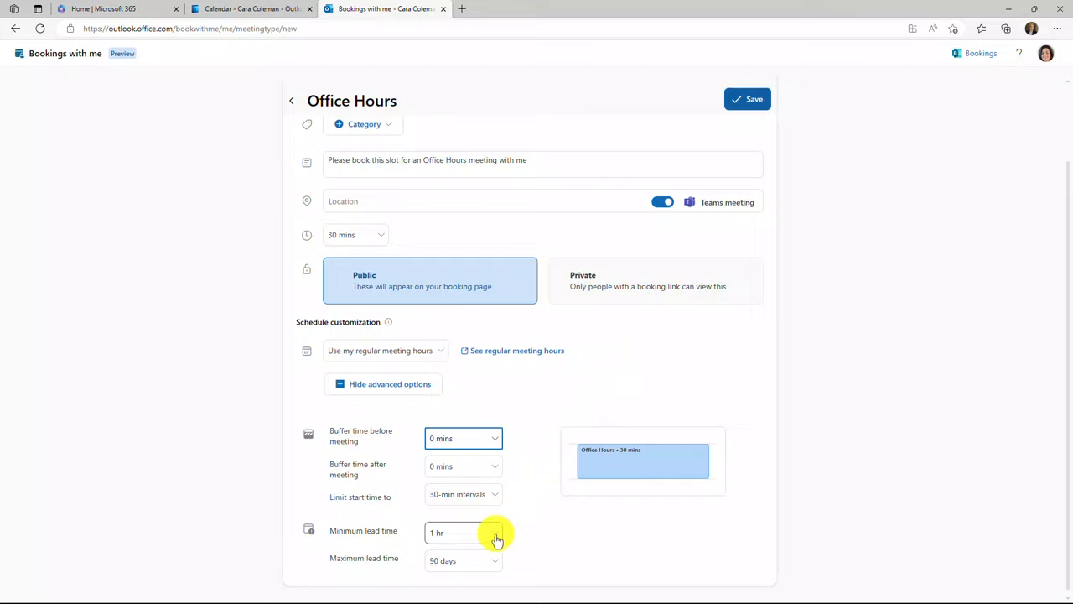
pyautogui.moveTo(490, 560)
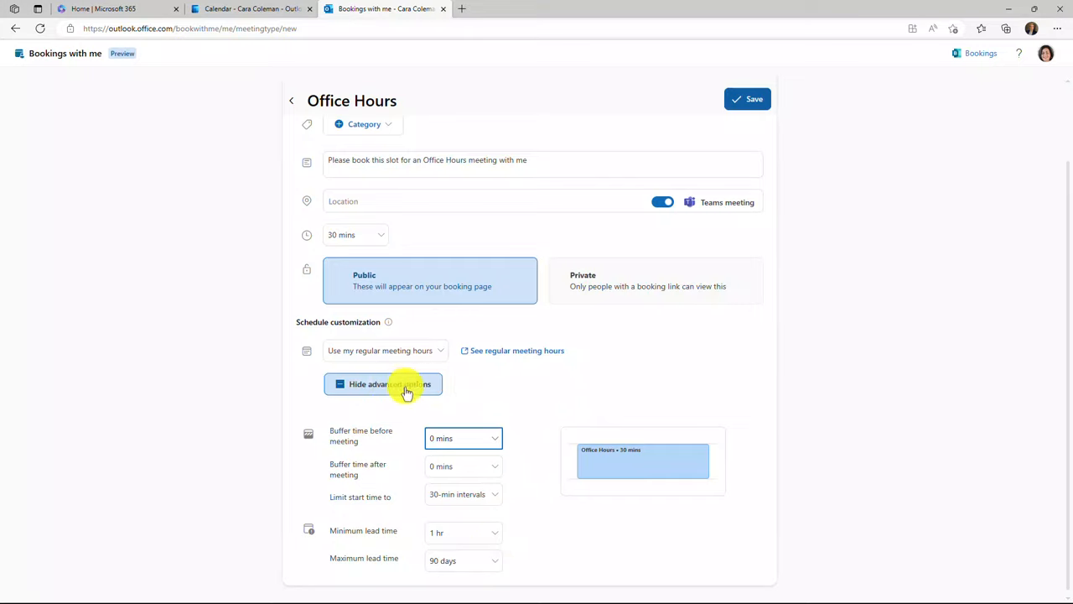
pyautogui.click(383, 382)
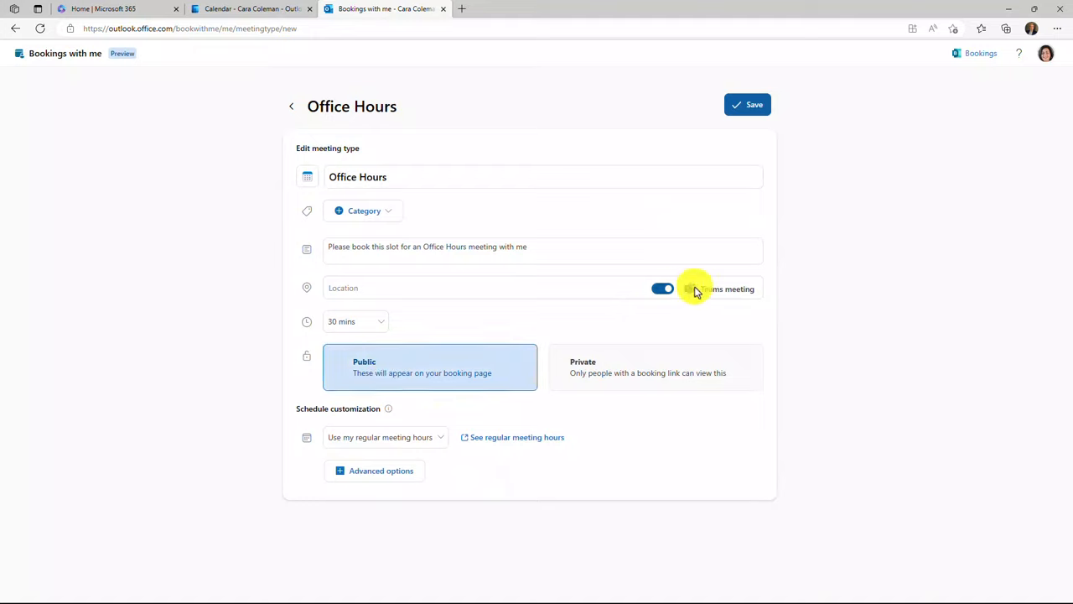
pyautogui.click(663, 288)
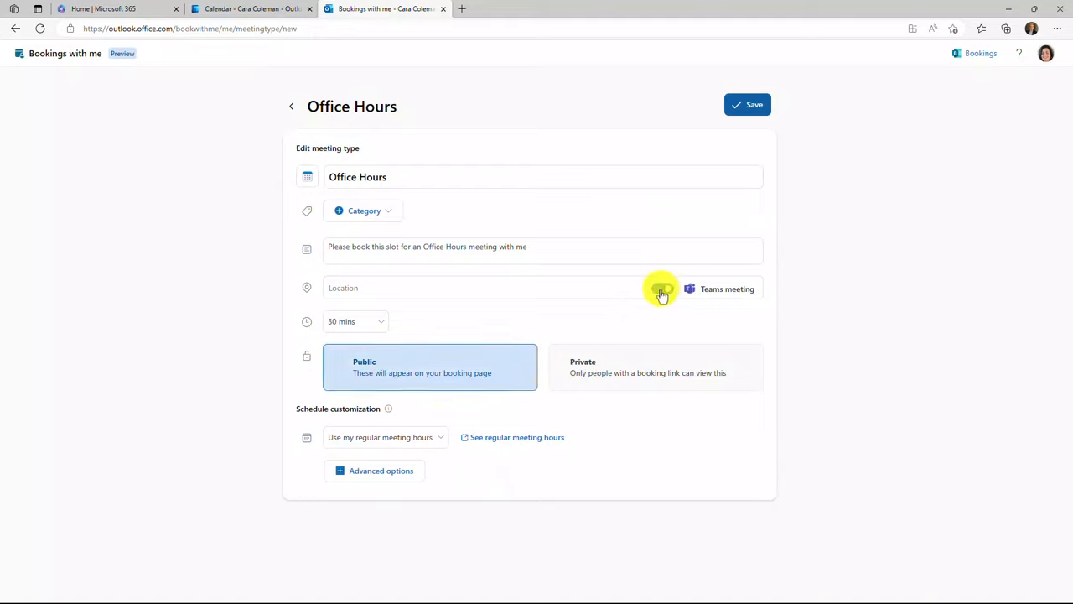
pyautogui.click(664, 289)
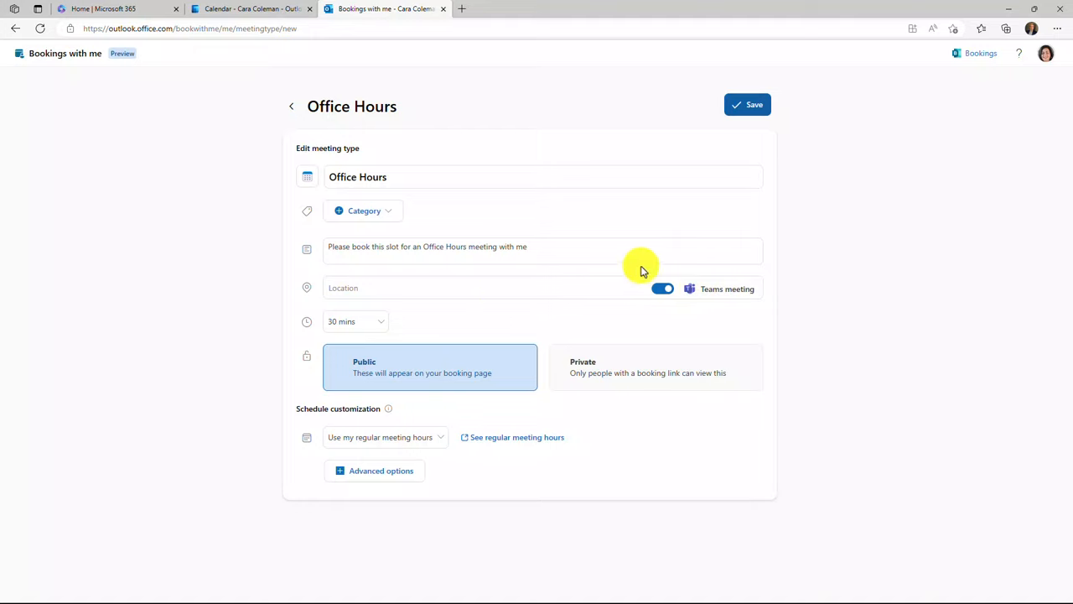
pyautogui.click(663, 288)
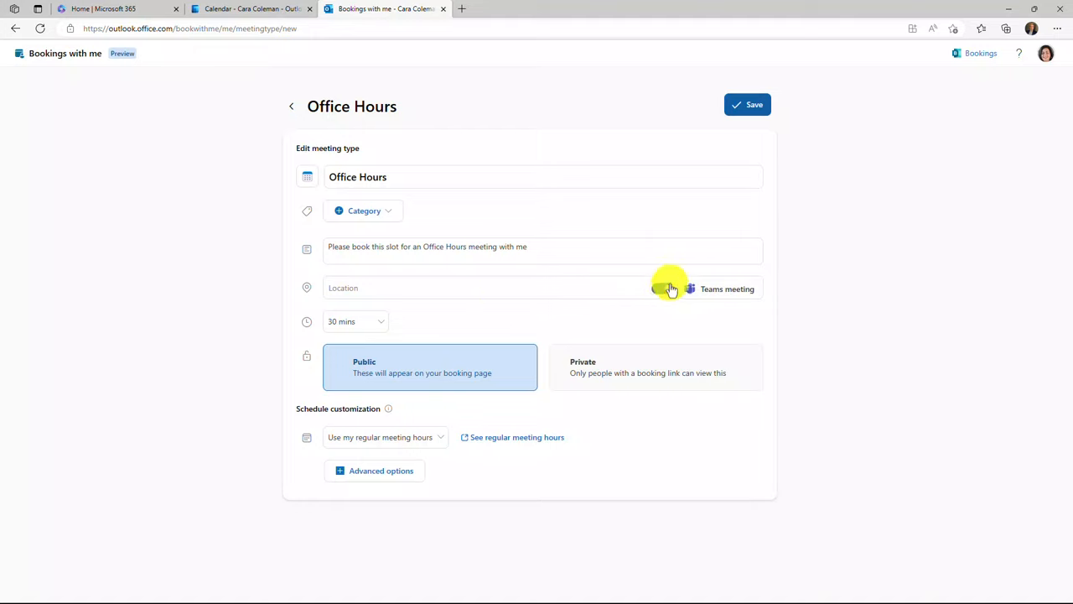
pyautogui.click(662, 288)
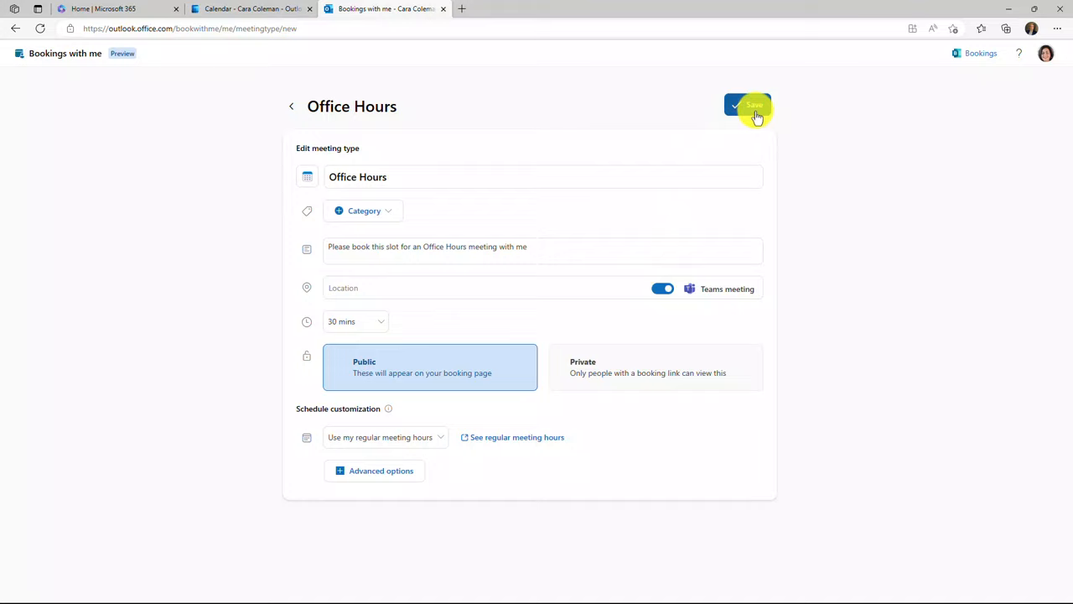
# Save Office Hours as a public meeting type and begin a new private meeting type
pyautogui.click(747, 106)
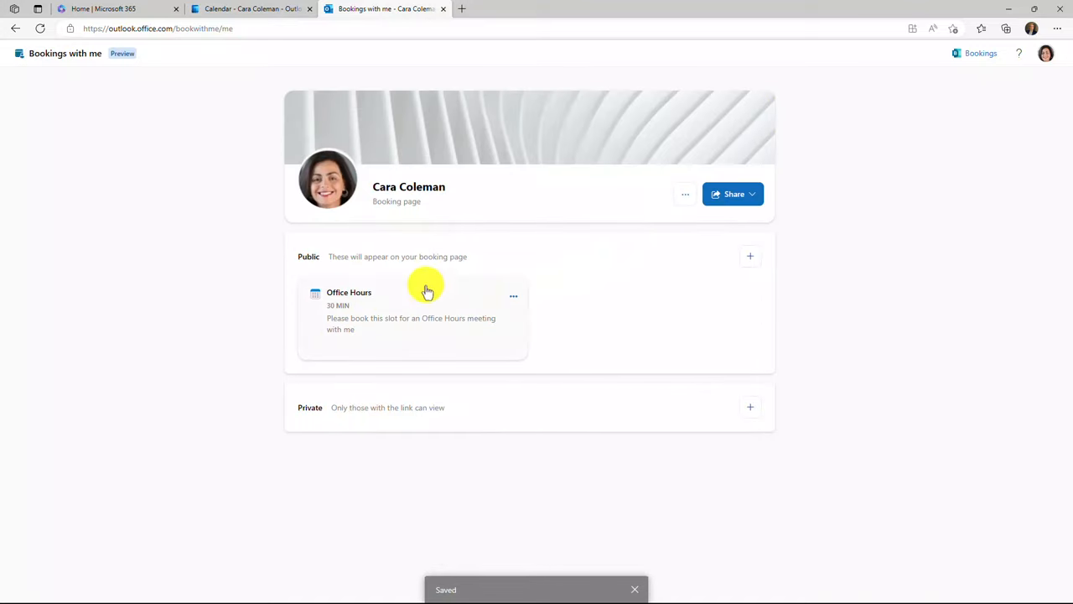
pyautogui.moveTo(471, 319)
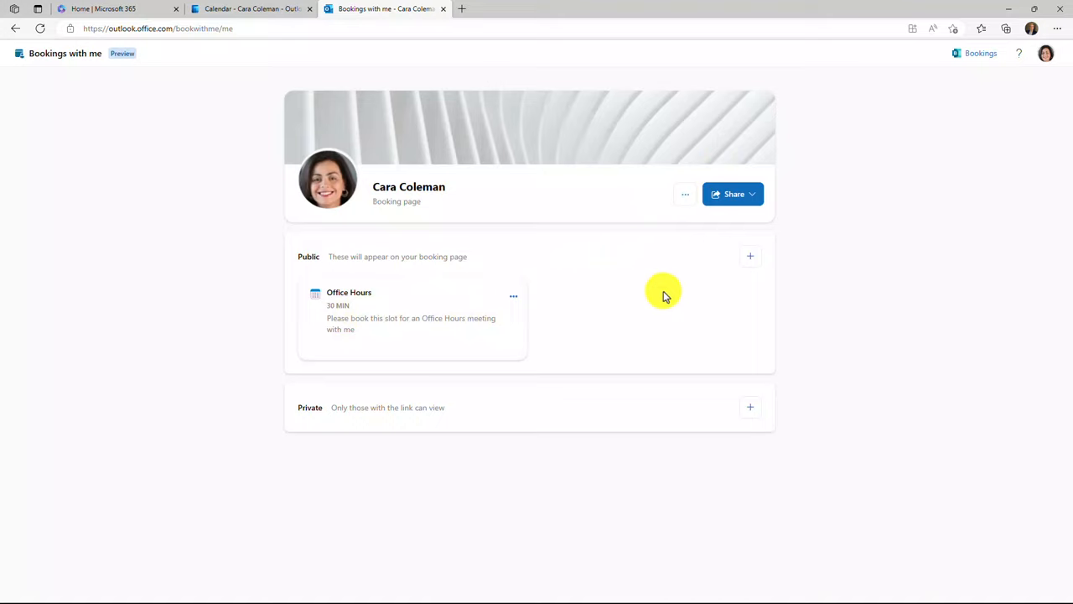
pyautogui.moveTo(658, 295)
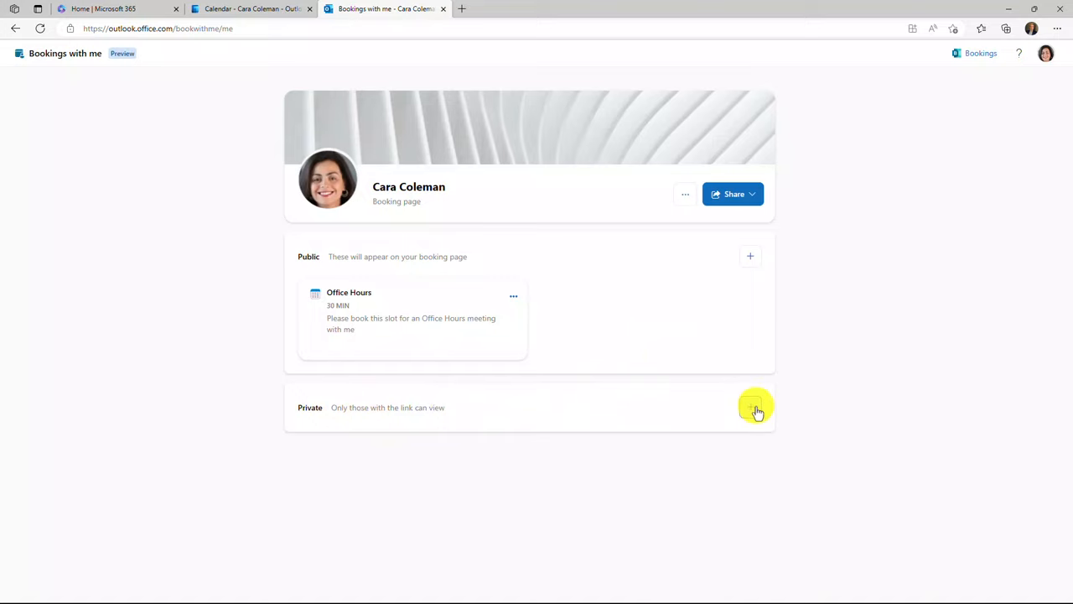
pyautogui.click(752, 408)
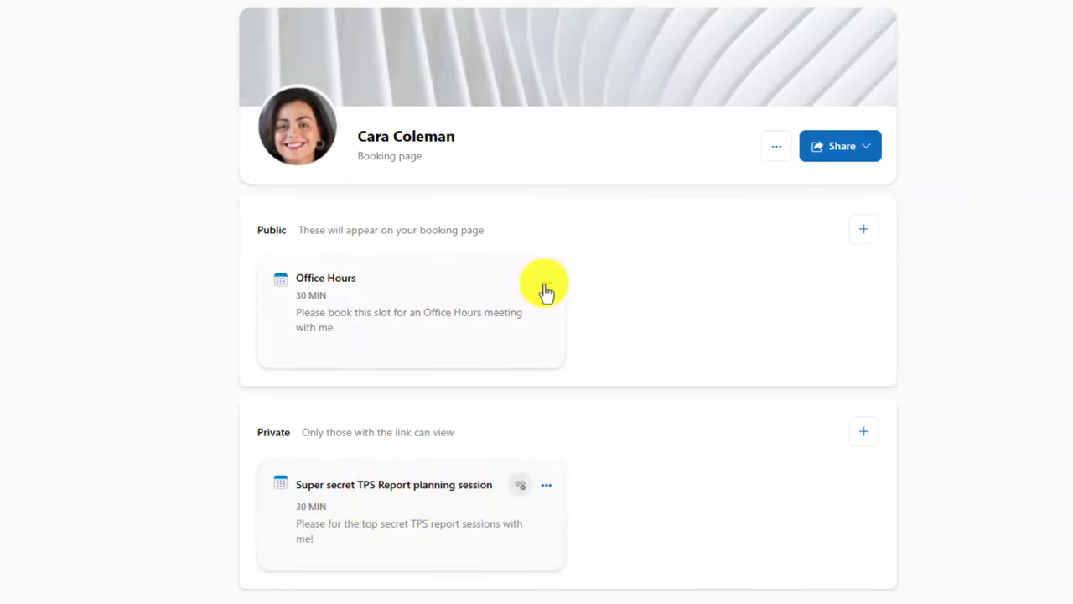
pyautogui.moveTo(842, 146)
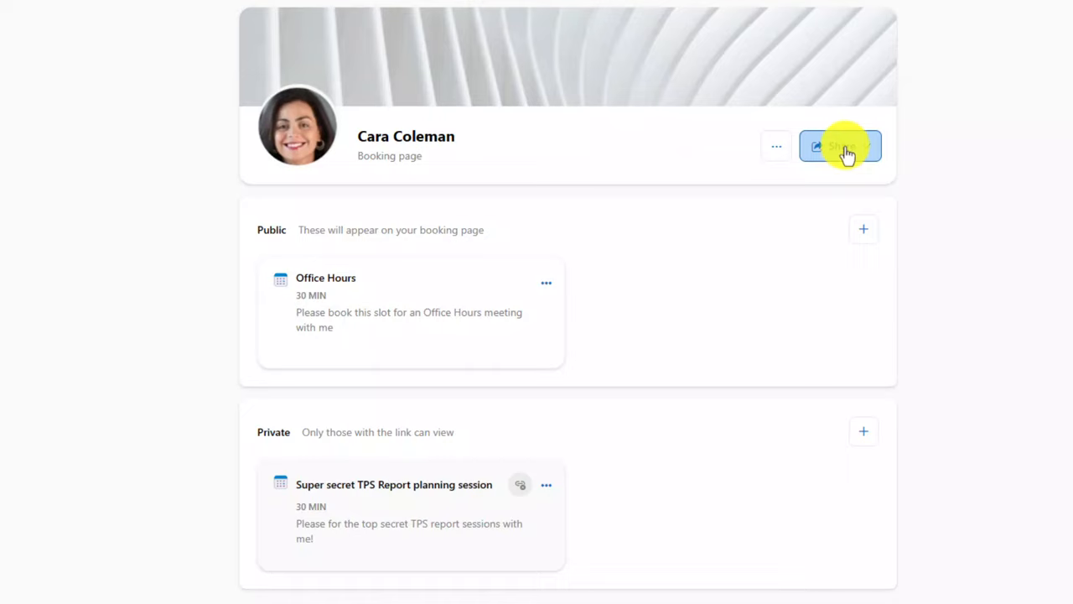
pyautogui.click(546, 282)
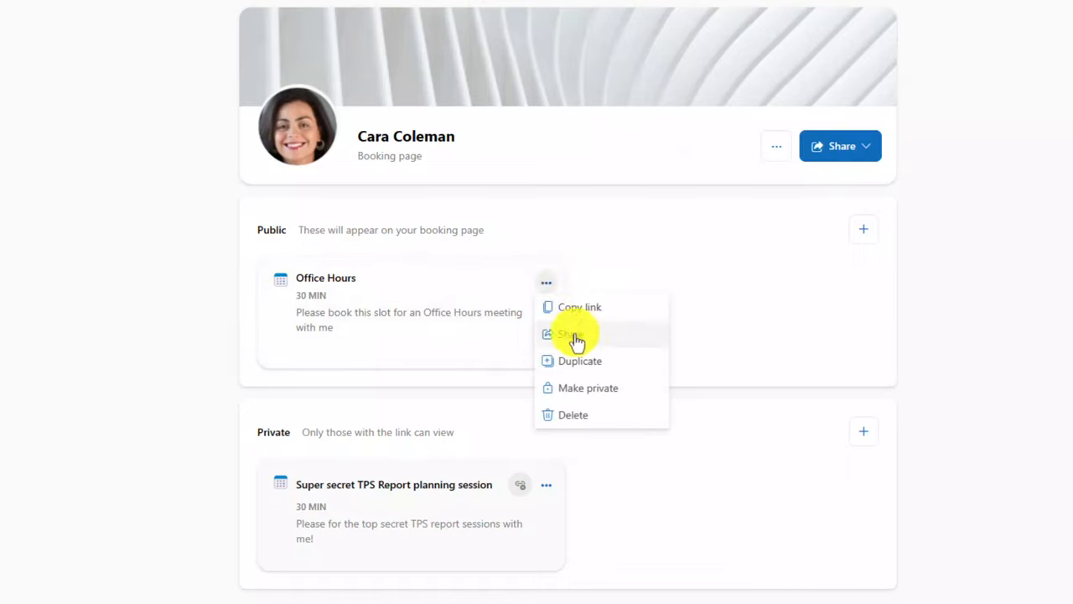
pyautogui.moveTo(583, 363)
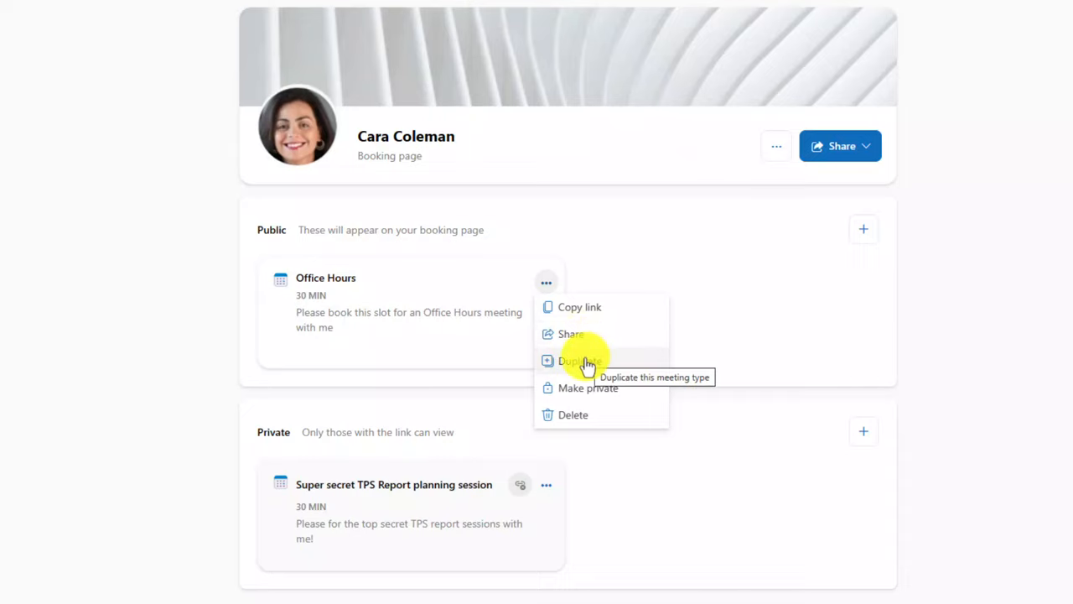
pyautogui.moveTo(591, 393)
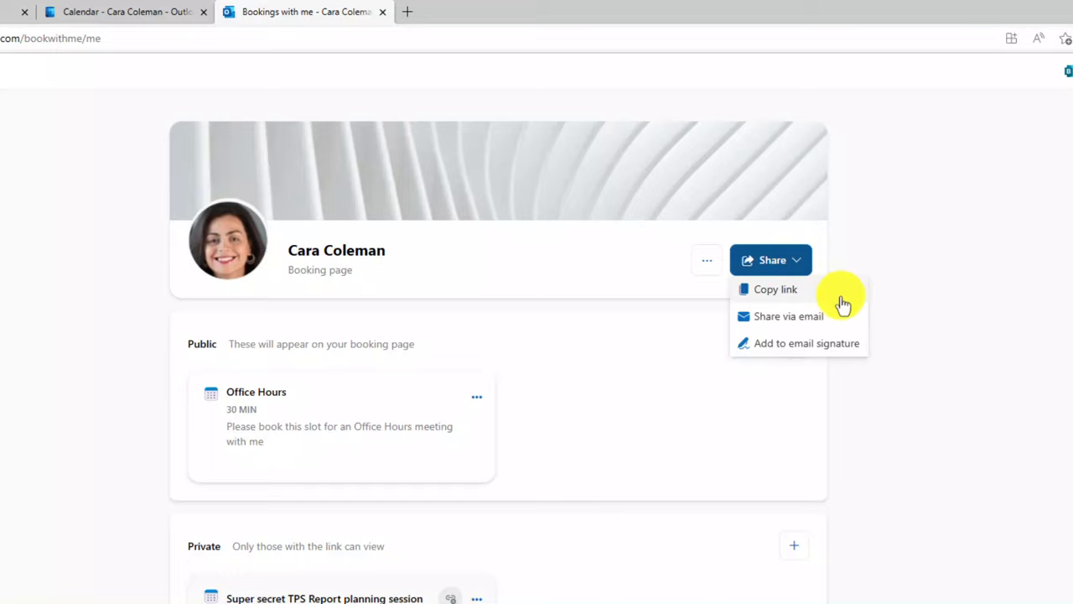
pyautogui.moveTo(785, 315)
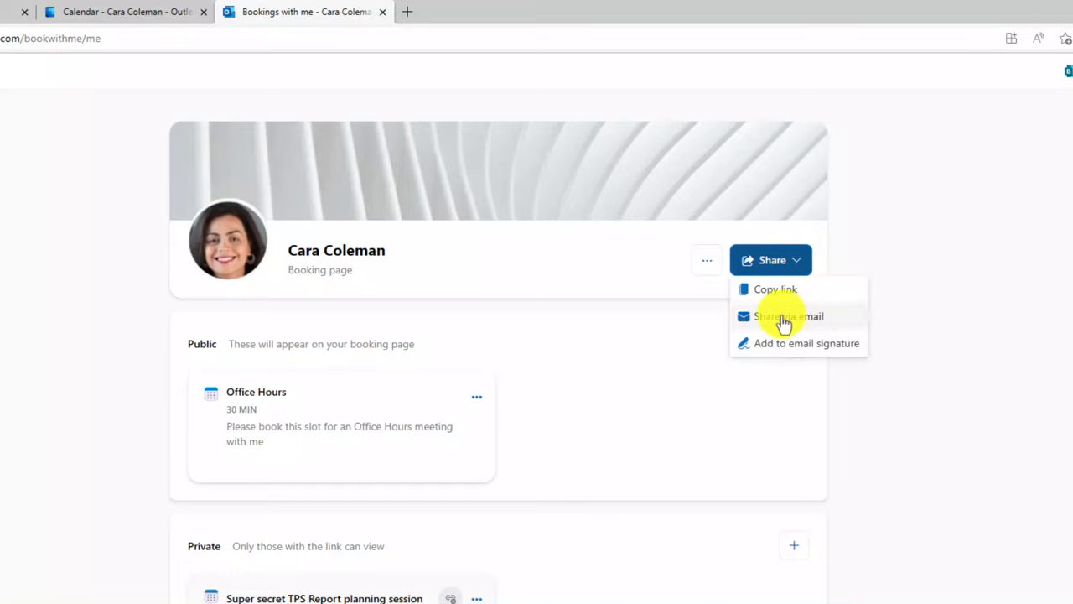
pyautogui.moveTo(792, 342)
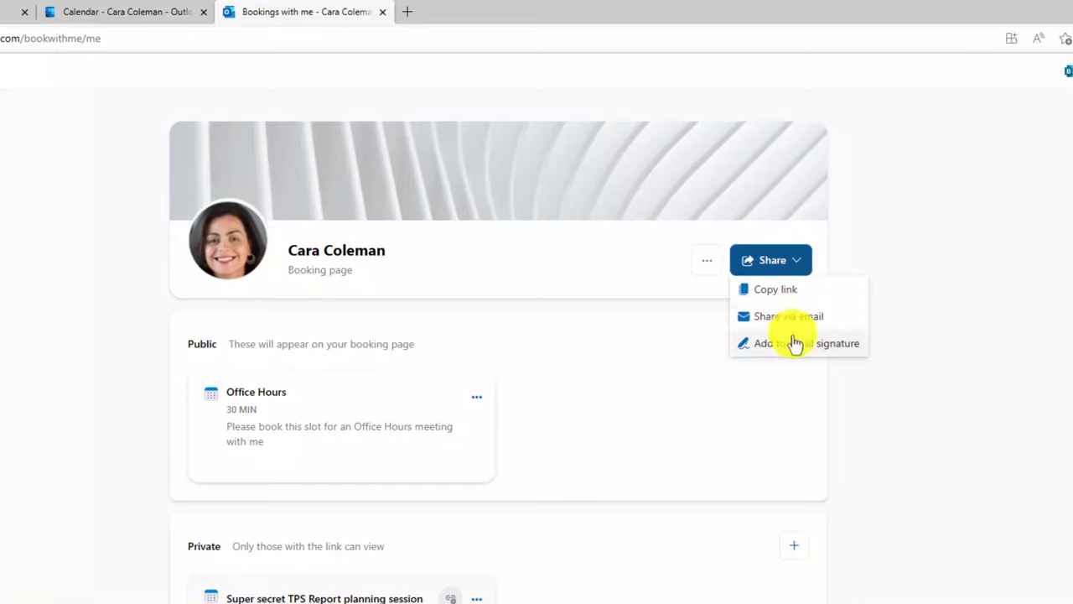
pyautogui.moveTo(629, 271)
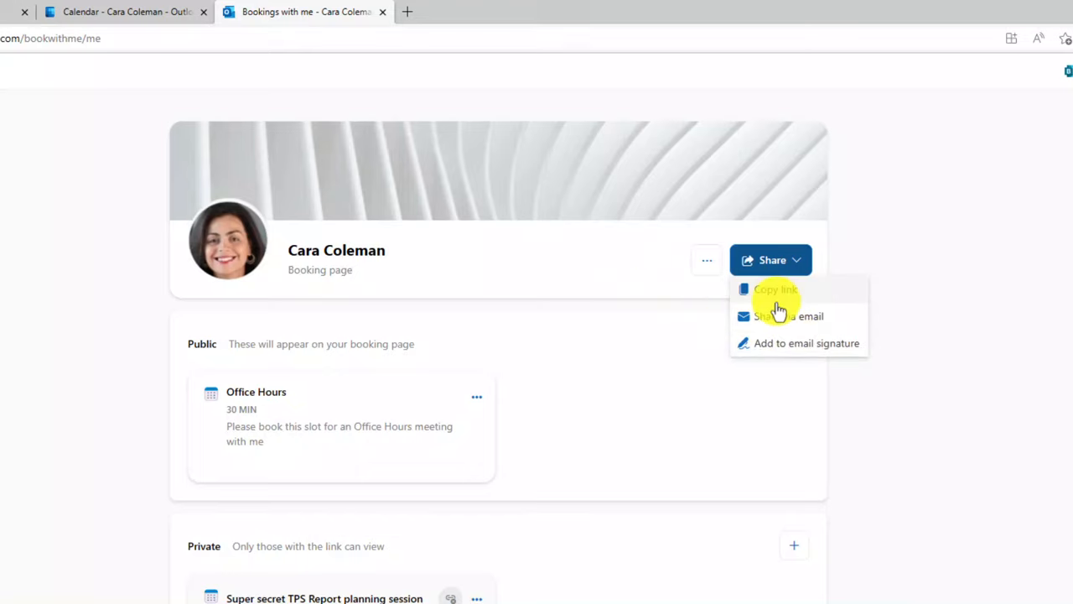
pyautogui.moveTo(775, 288)
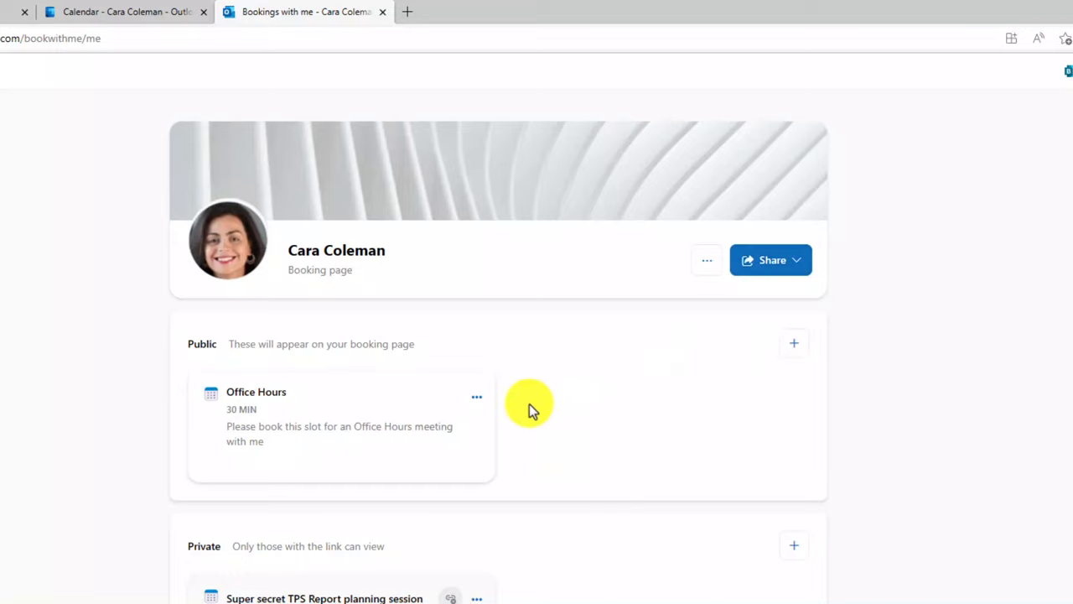
pyautogui.click(477, 396)
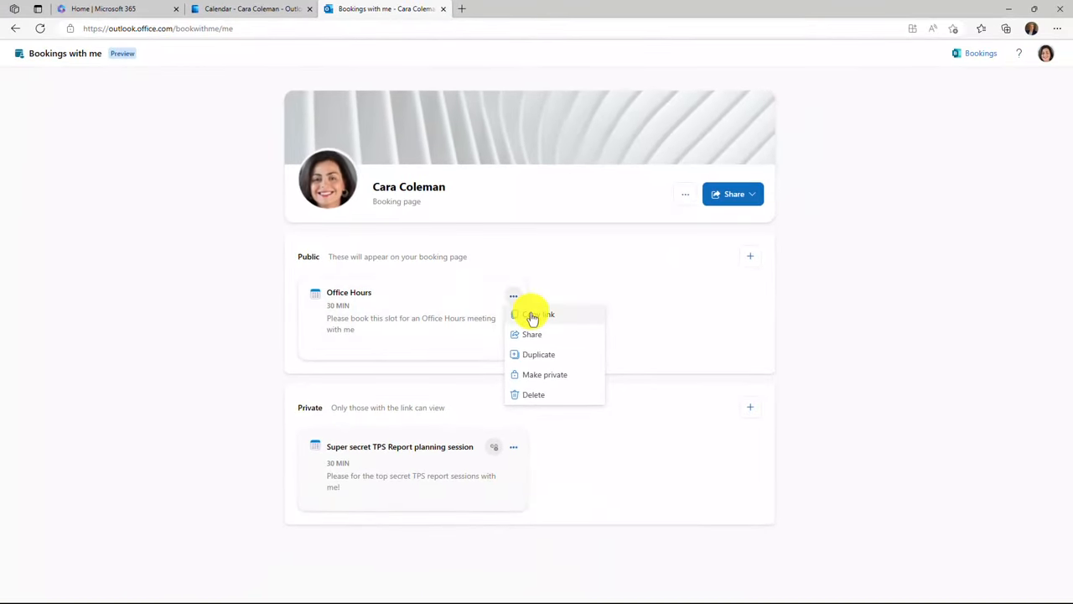
pyautogui.moveTo(564, 422)
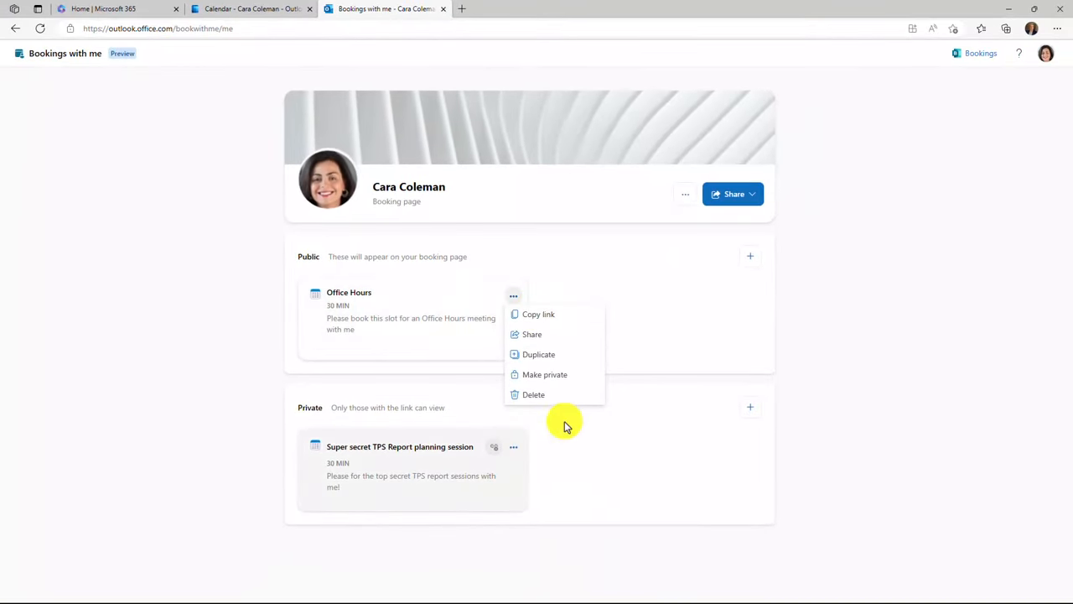
# Choose Share via email for the booking page from the Share options
pyautogui.click(661, 265)
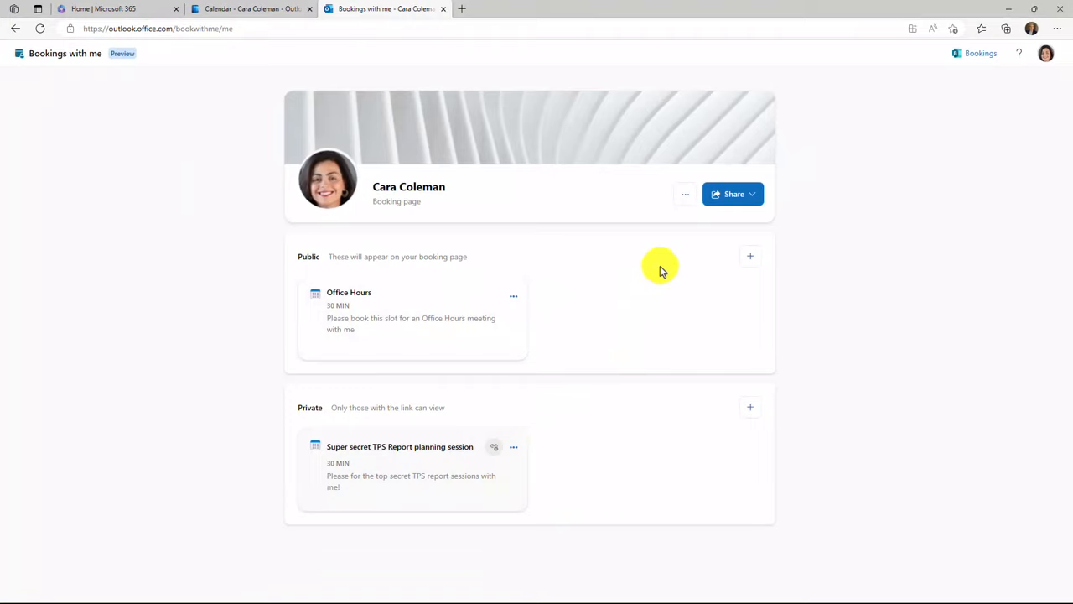
pyautogui.click(733, 194)
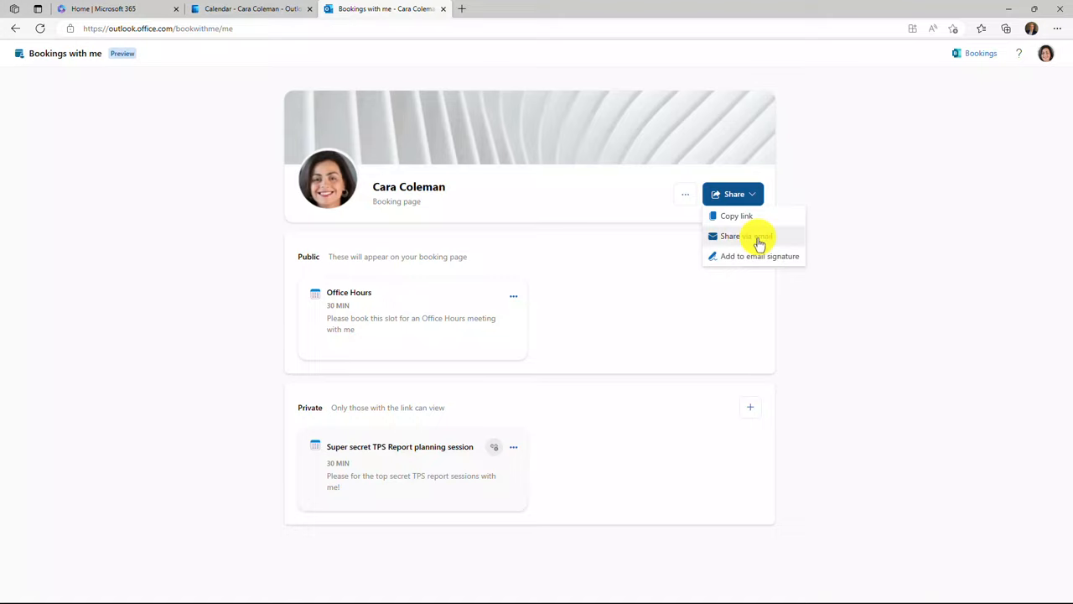
pyautogui.click(731, 235)
pyautogui.write('I encourage you to book a time so we can talk about the latest IniTech happenings!')
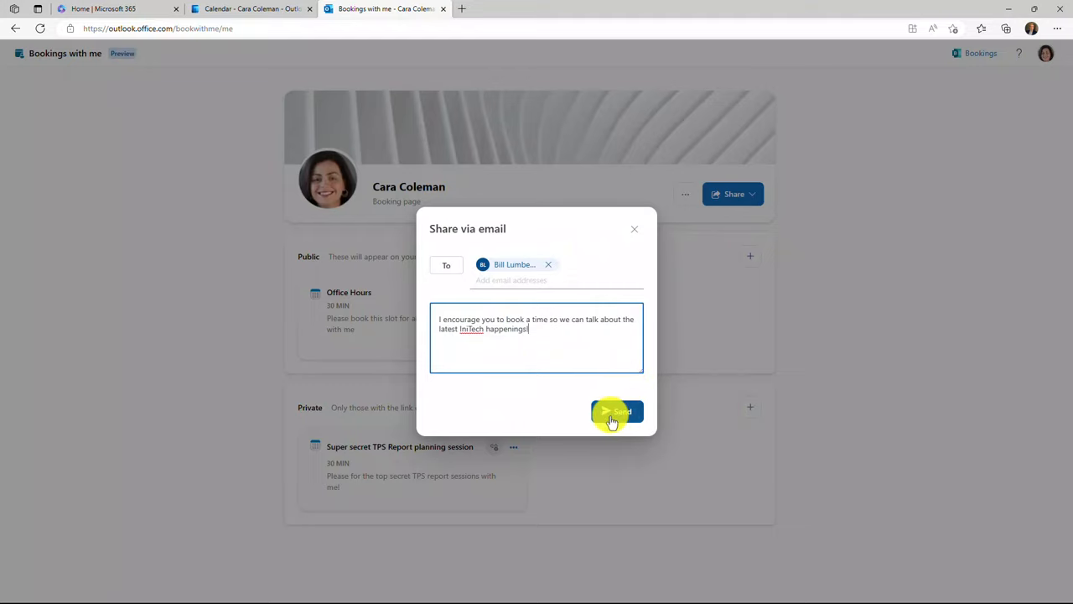
# Send the booking page invitation email to the colleague
pyautogui.click(618, 412)
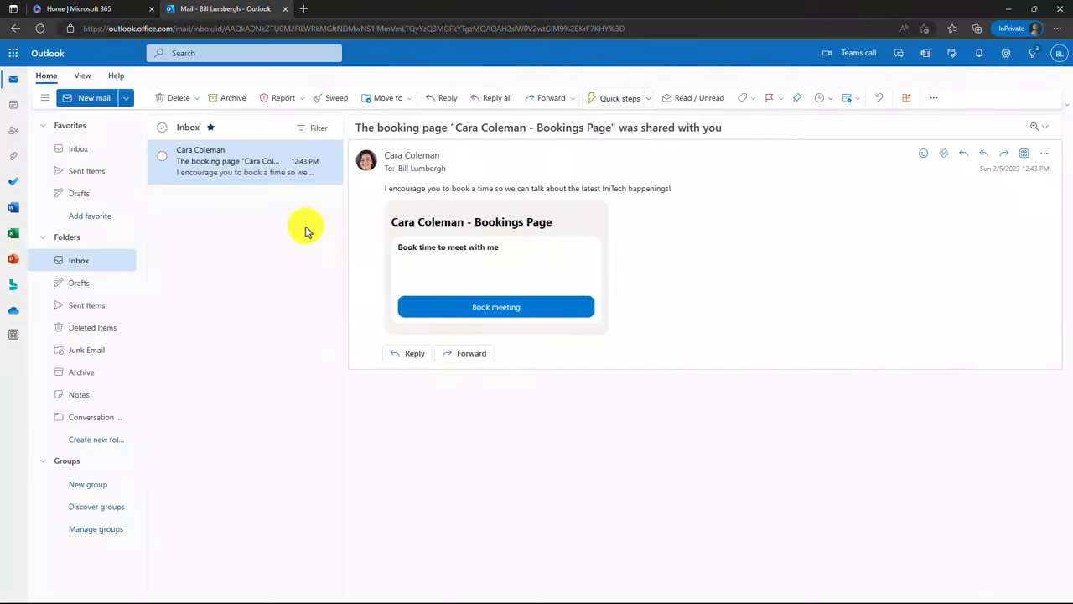
pyautogui.moveTo(410, 191)
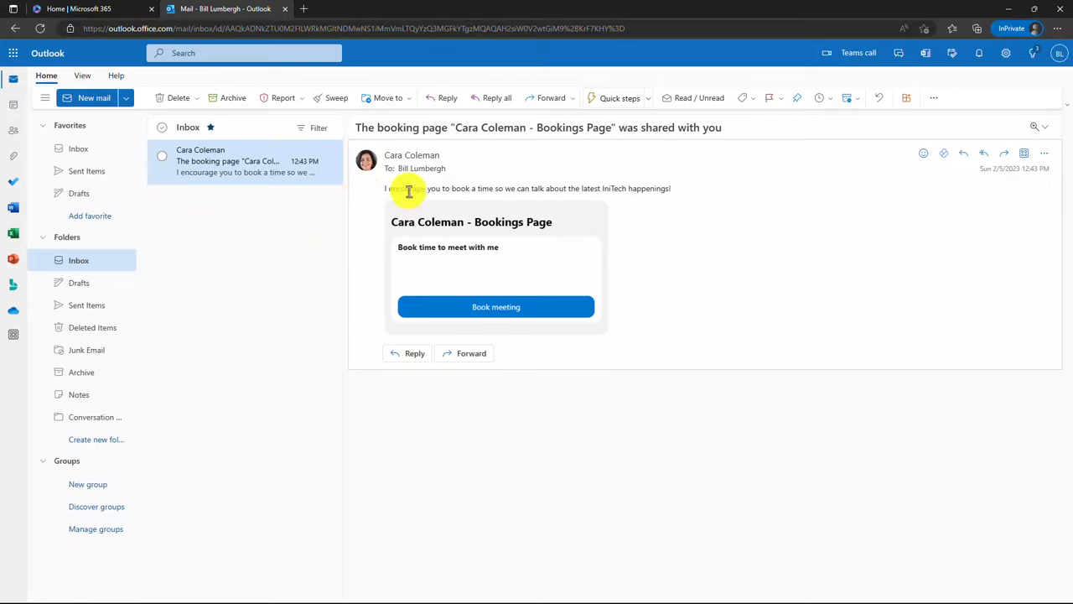
pyautogui.moveTo(685, 205)
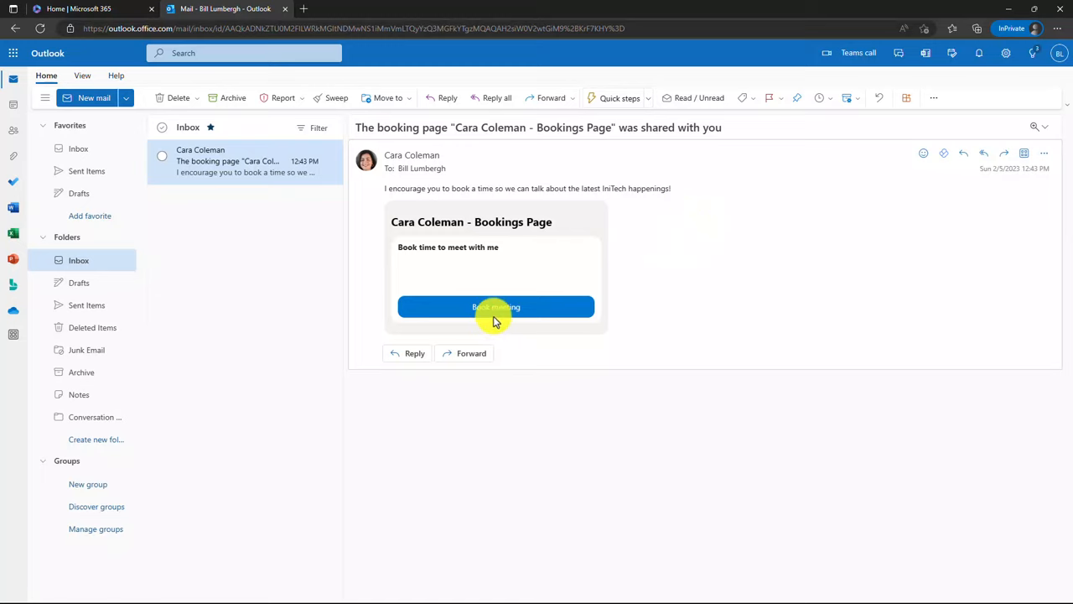
pyautogui.click(496, 307)
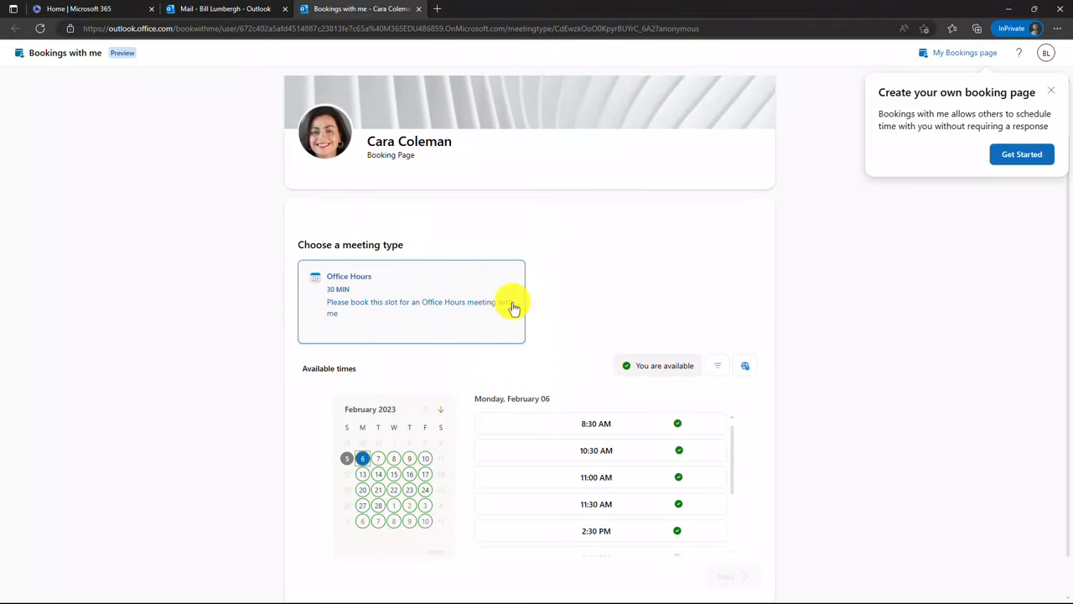
pyautogui.moveTo(344, 294)
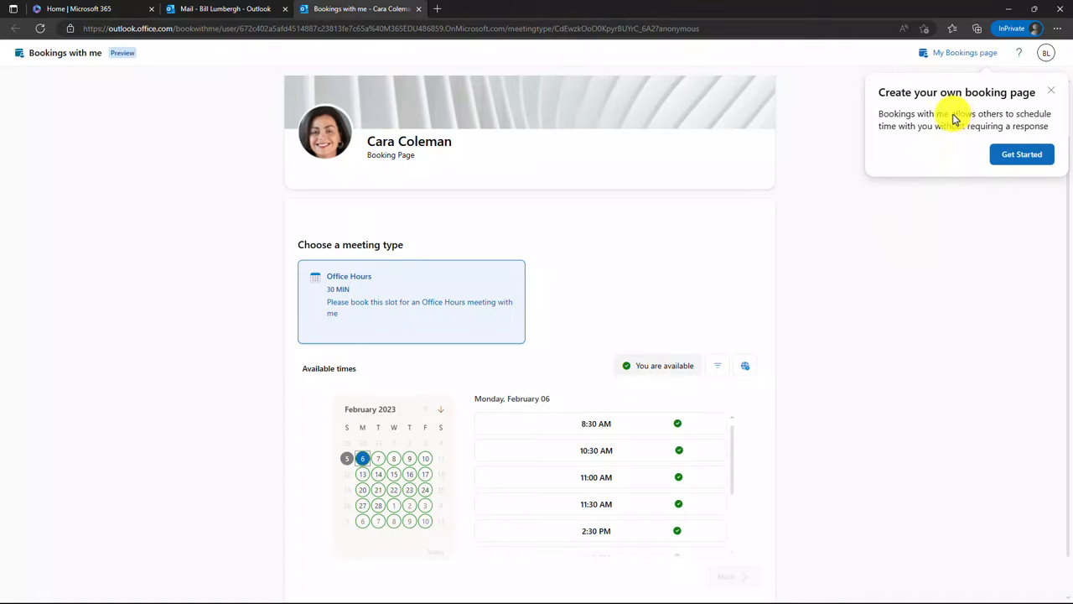
pyautogui.click(1052, 91)
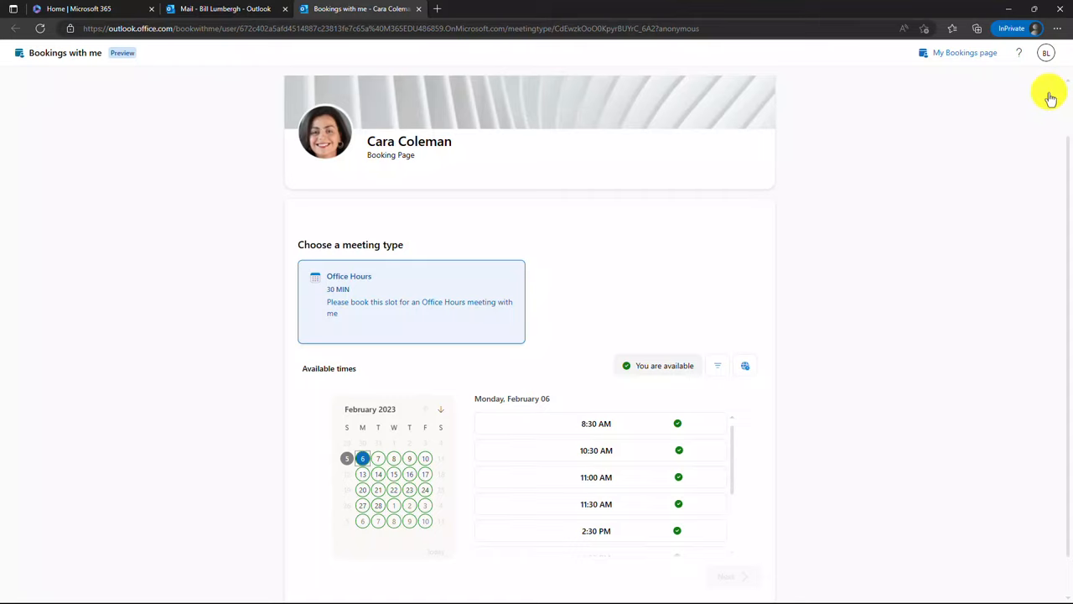
pyautogui.scroll(-3)
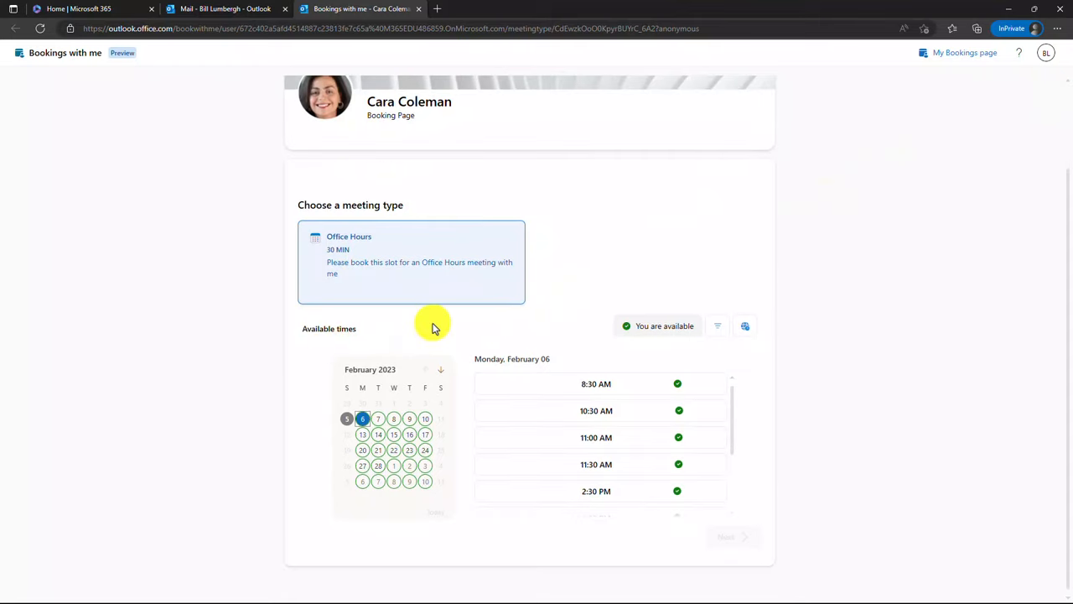
pyautogui.moveTo(473, 350)
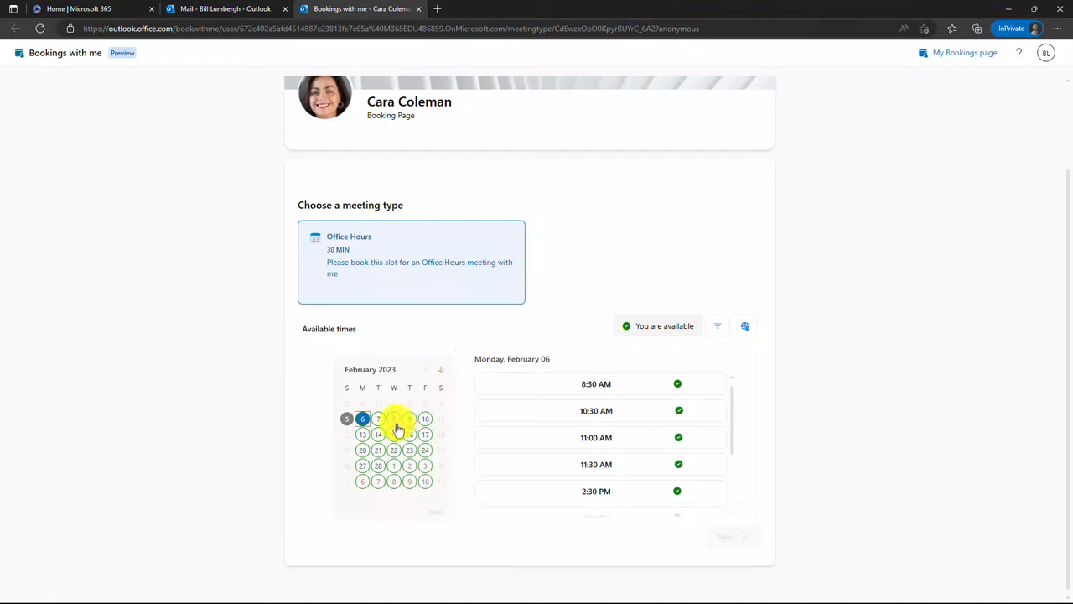
# Select Wednesday, February 8 and pick its 3:00 PM Office Hours slot
pyautogui.click(392, 419)
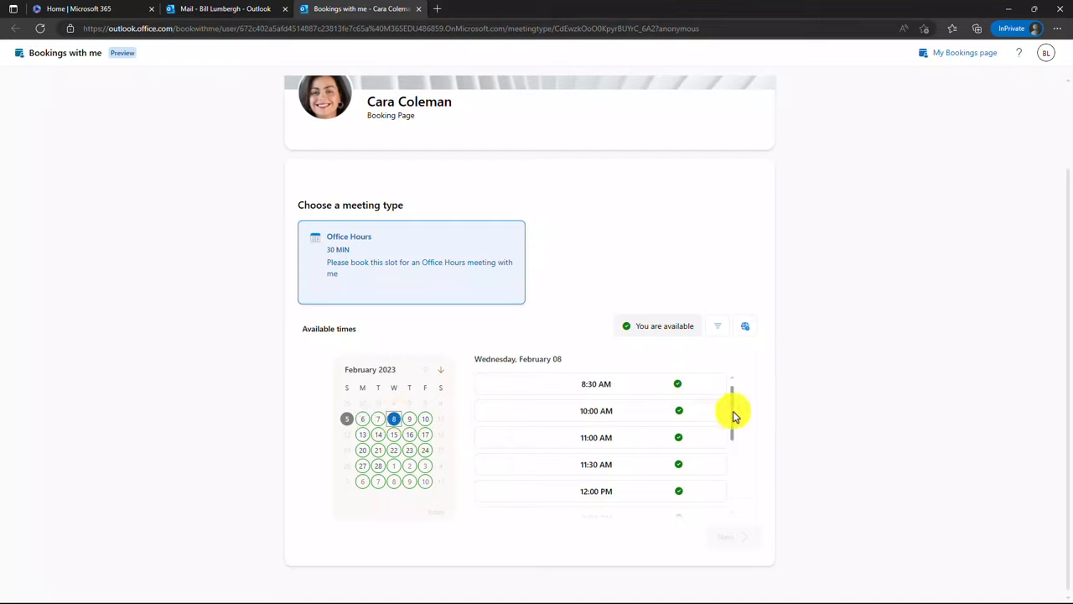
pyautogui.scroll(-3)
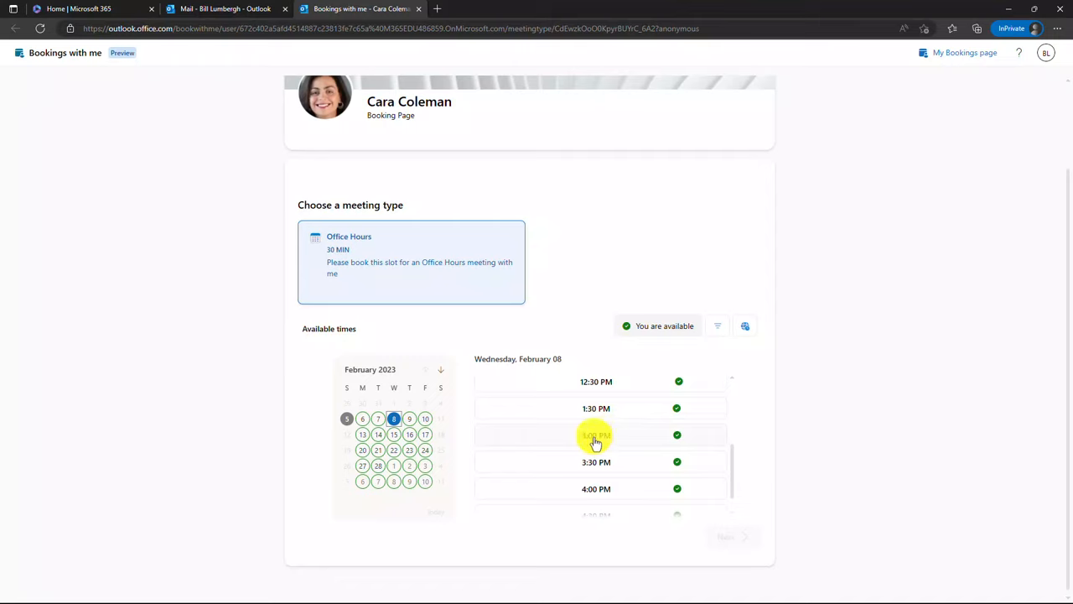
pyautogui.click(597, 434)
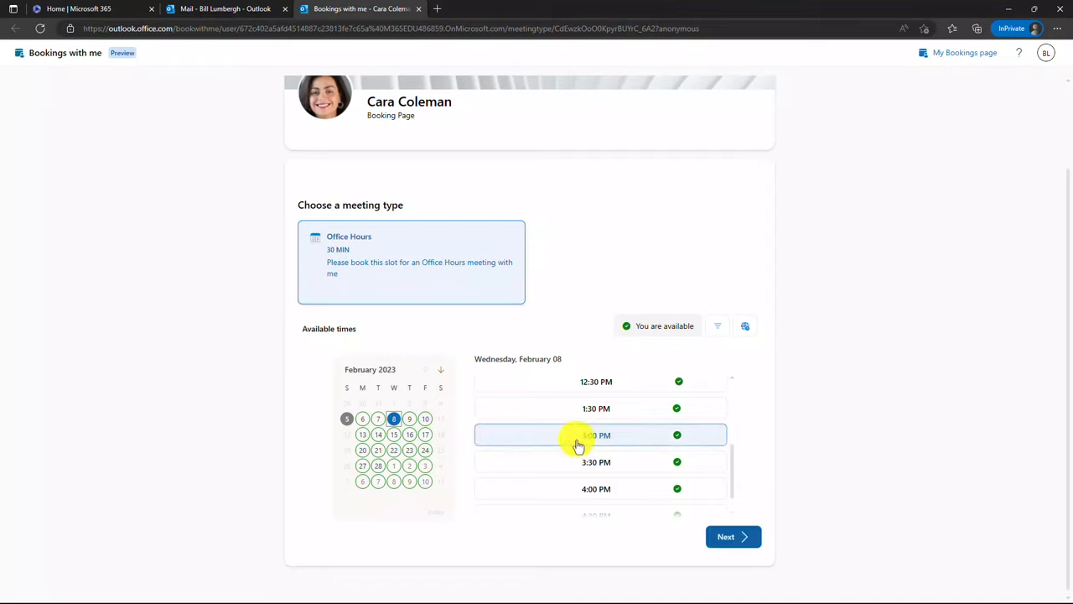
# Review the availability filter and time zone lists, leaving both unchanged
pyautogui.click(718, 326)
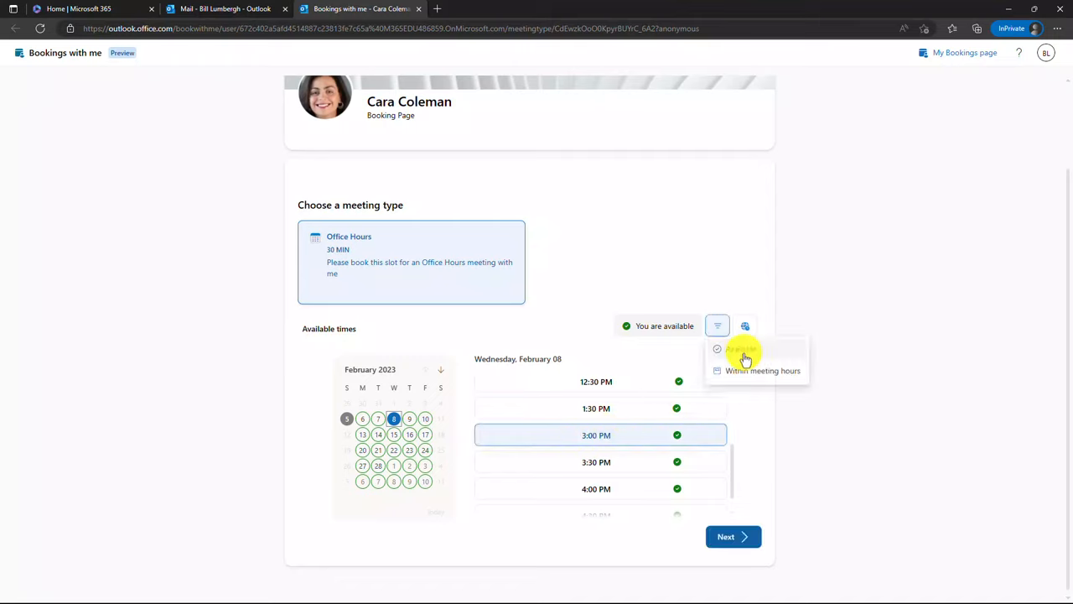
pyautogui.moveTo(768, 373)
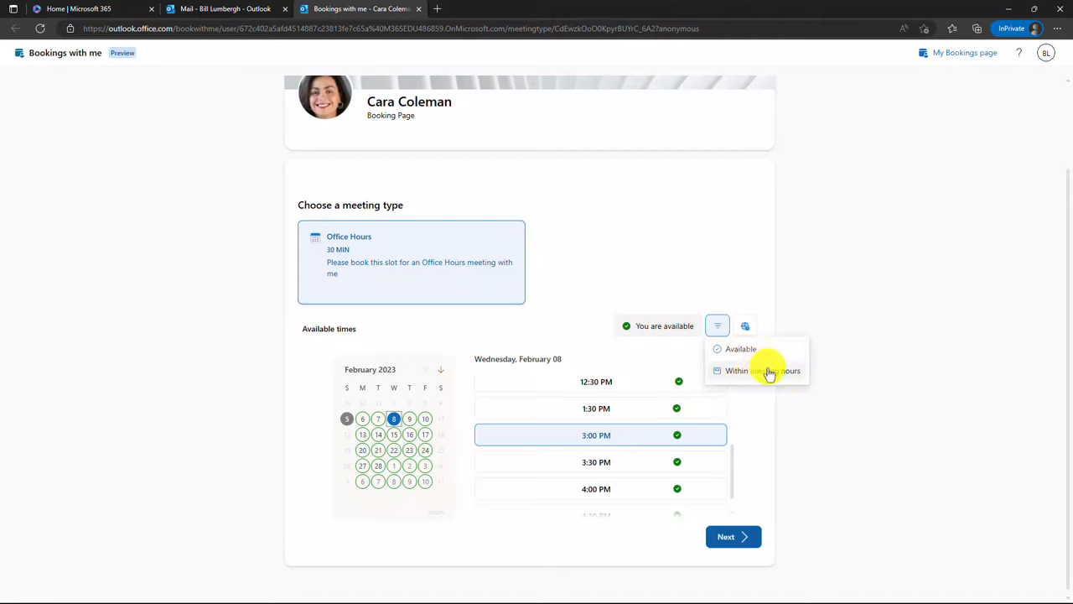
pyautogui.click(744, 325)
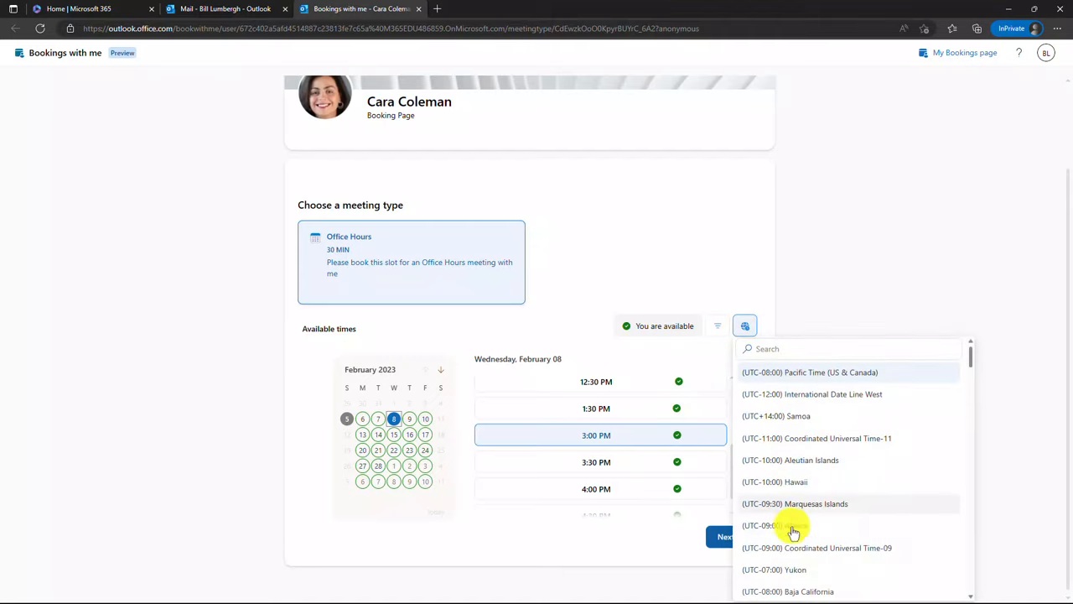
pyautogui.click(745, 325)
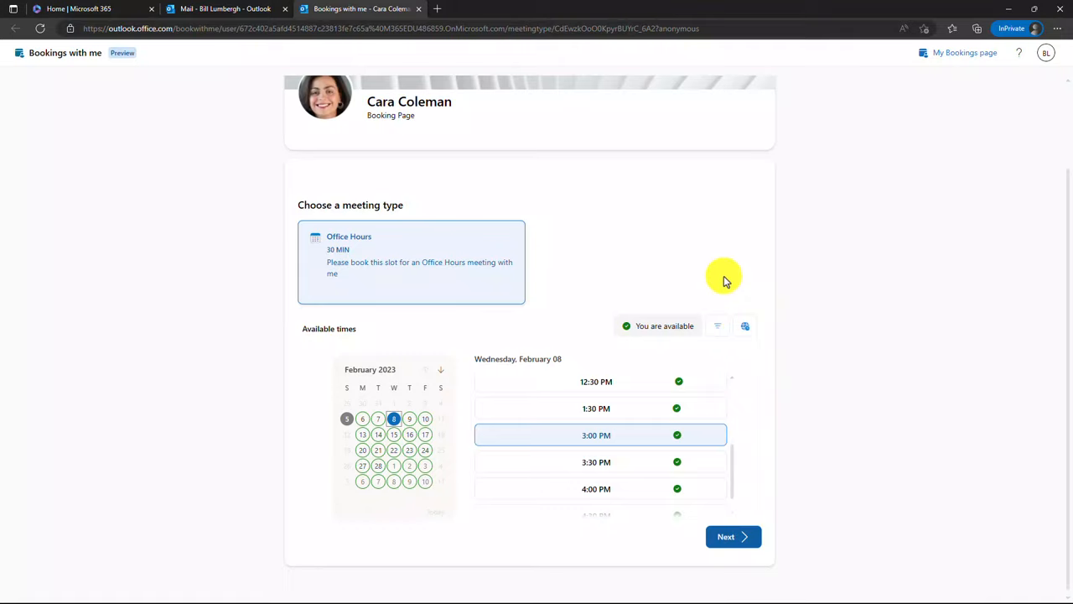
pyautogui.moveTo(637, 458)
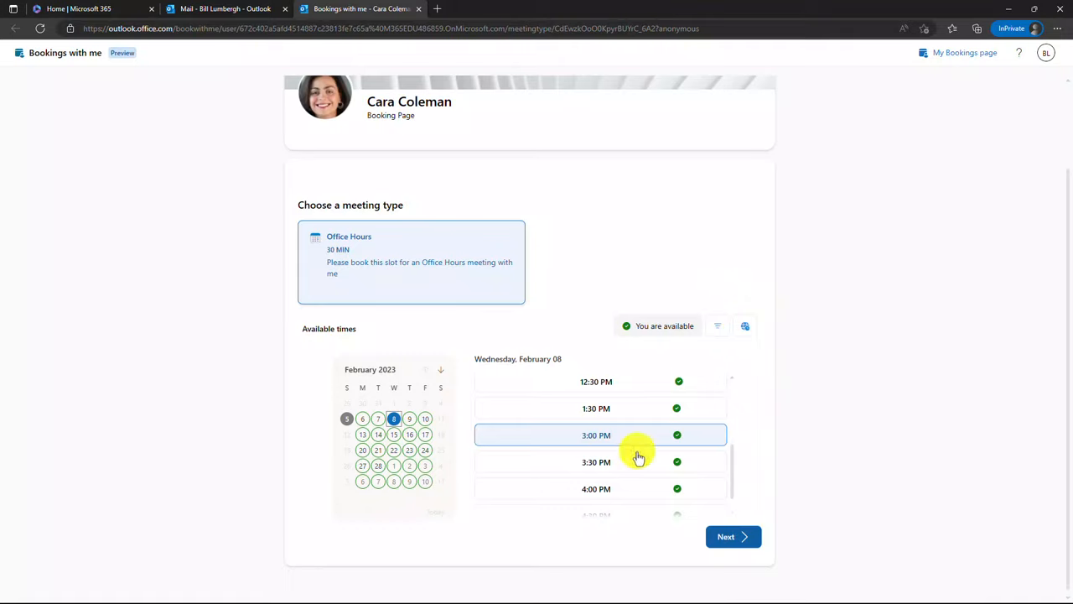
# Book the Wednesday 3:00–3:30 PM Office Hours slot with the note 'Can't wait!'
pyautogui.click(597, 435)
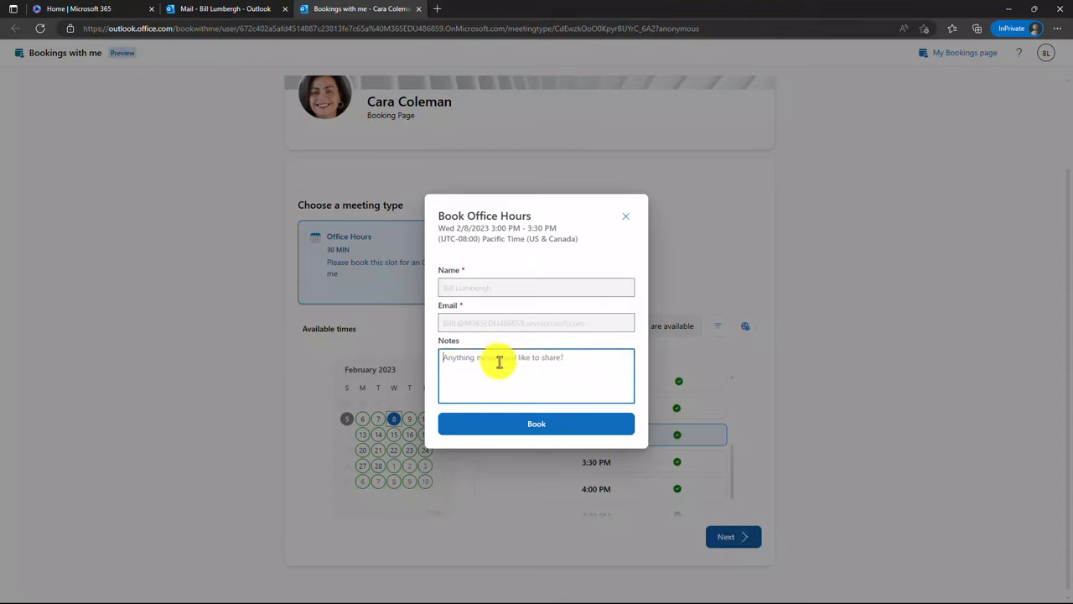
pyautogui.write("Can't wait!")
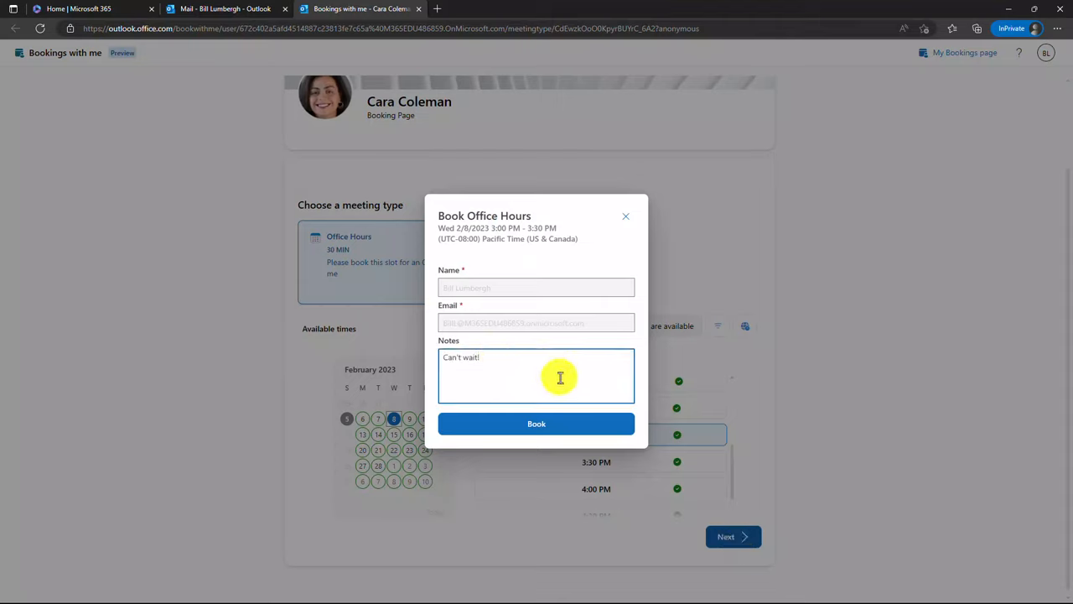
pyautogui.click(537, 422)
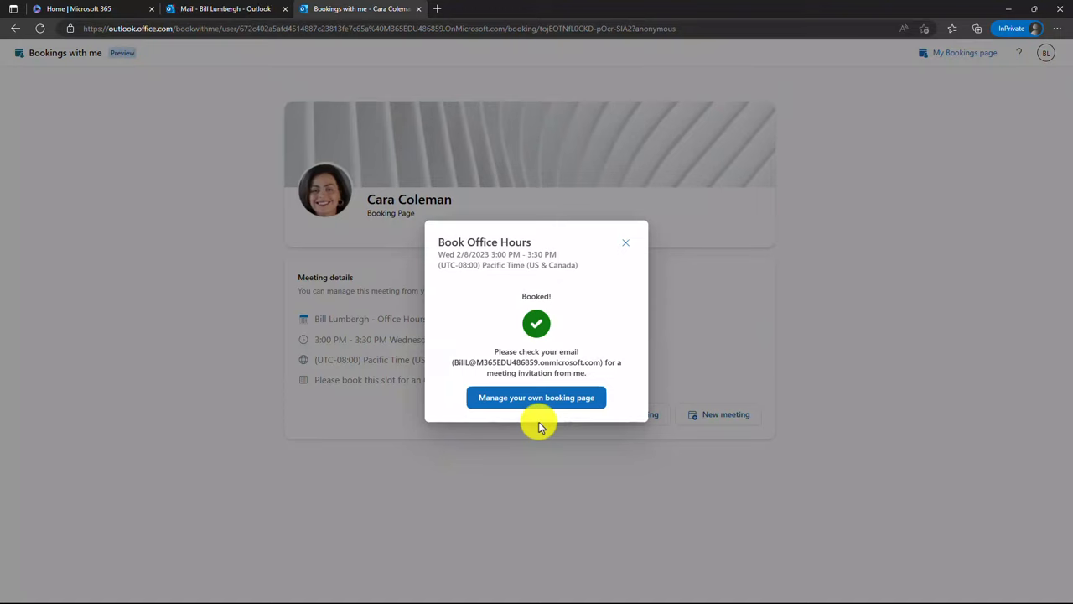
pyautogui.click(225, 9)
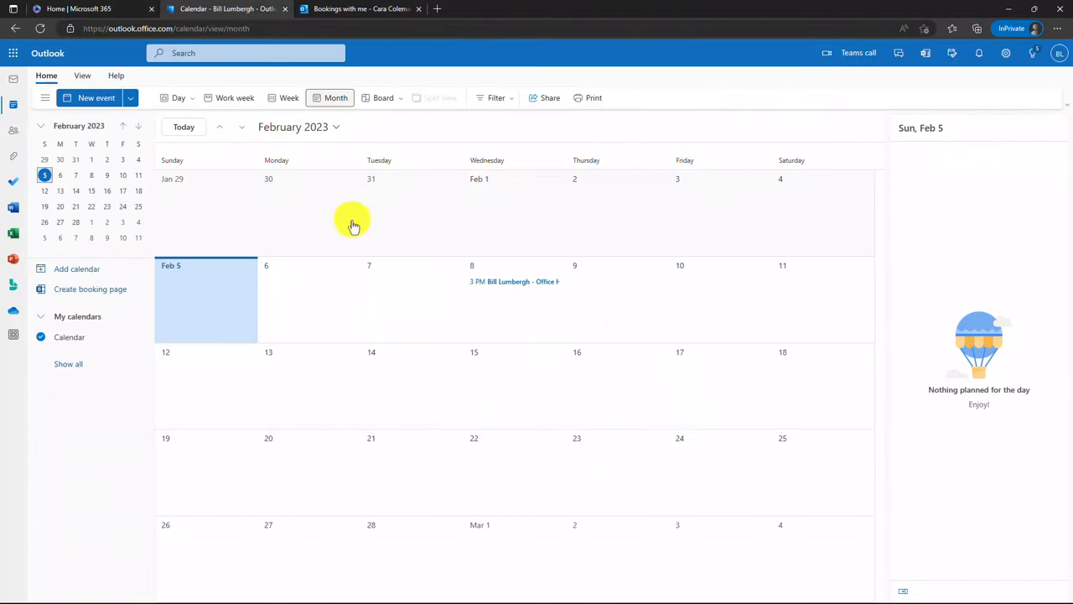
pyautogui.click(513, 282)
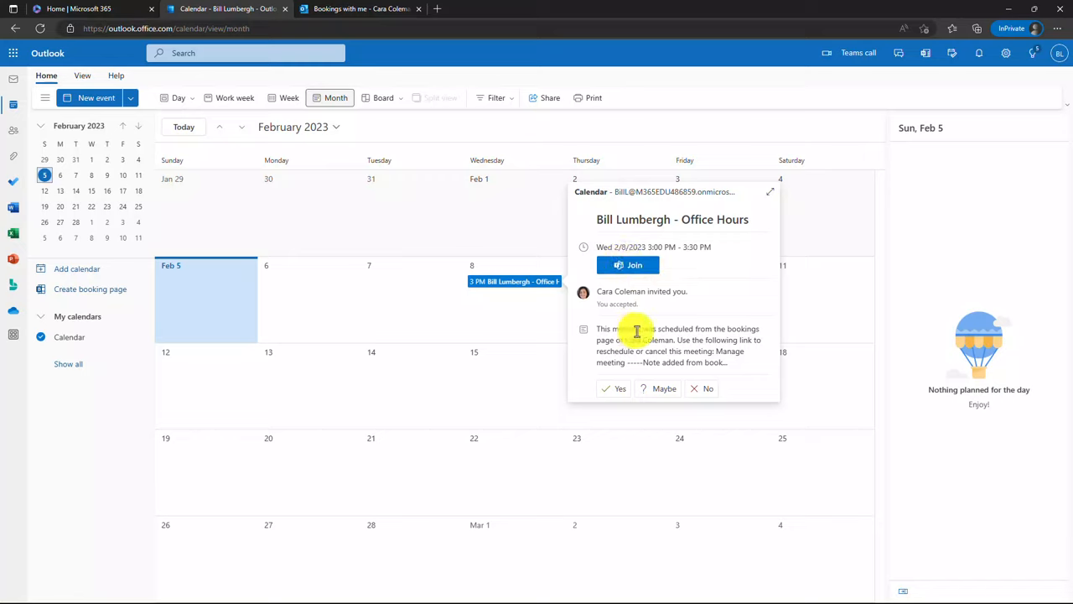
pyautogui.moveTo(644, 344)
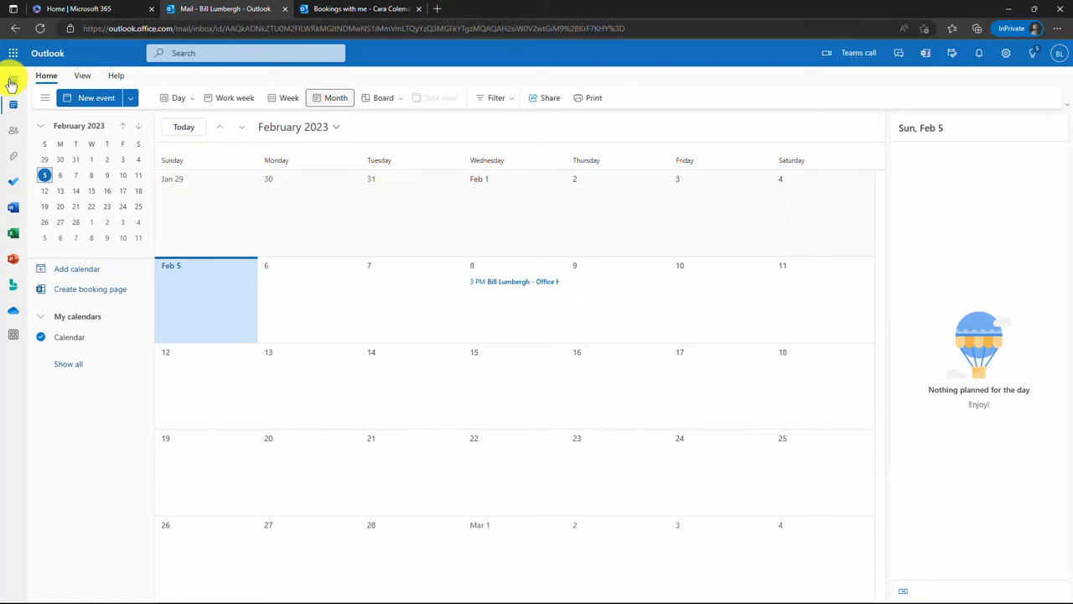
pyautogui.click(13, 78)
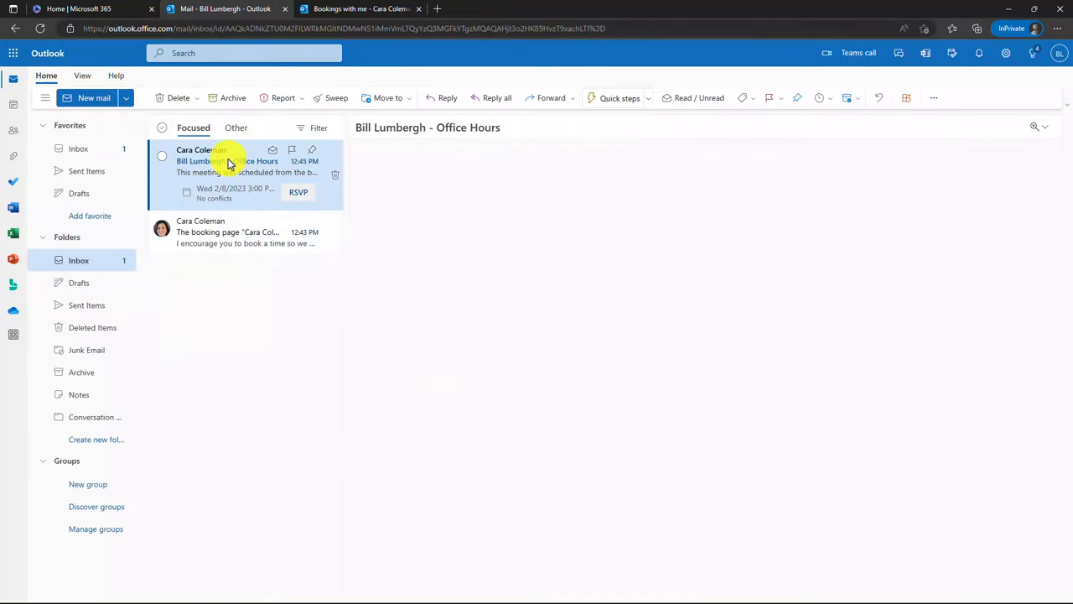
pyautogui.click(243, 161)
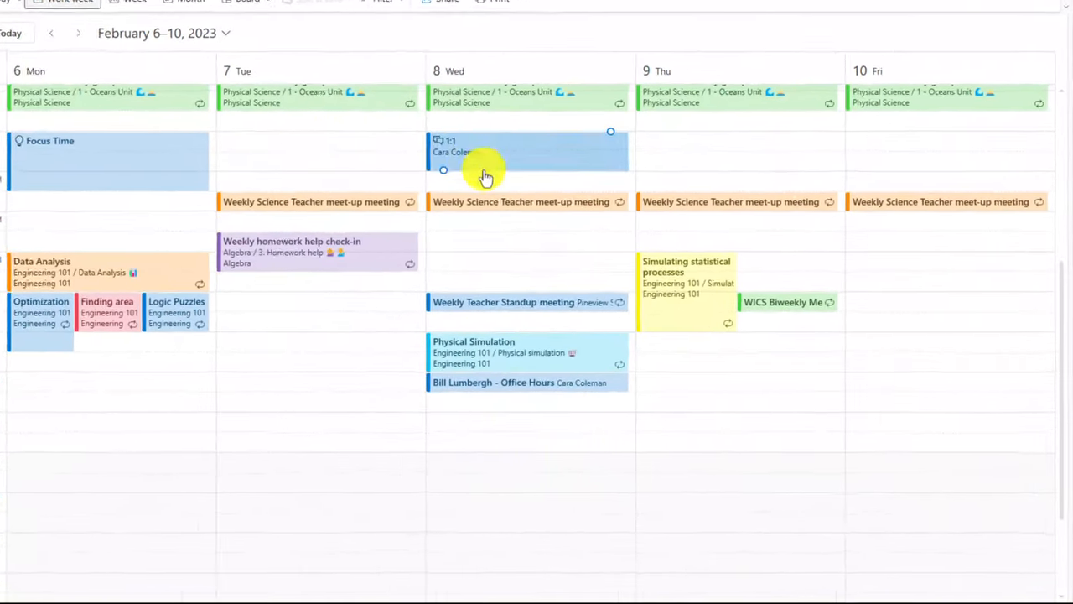
pyautogui.click(493, 383)
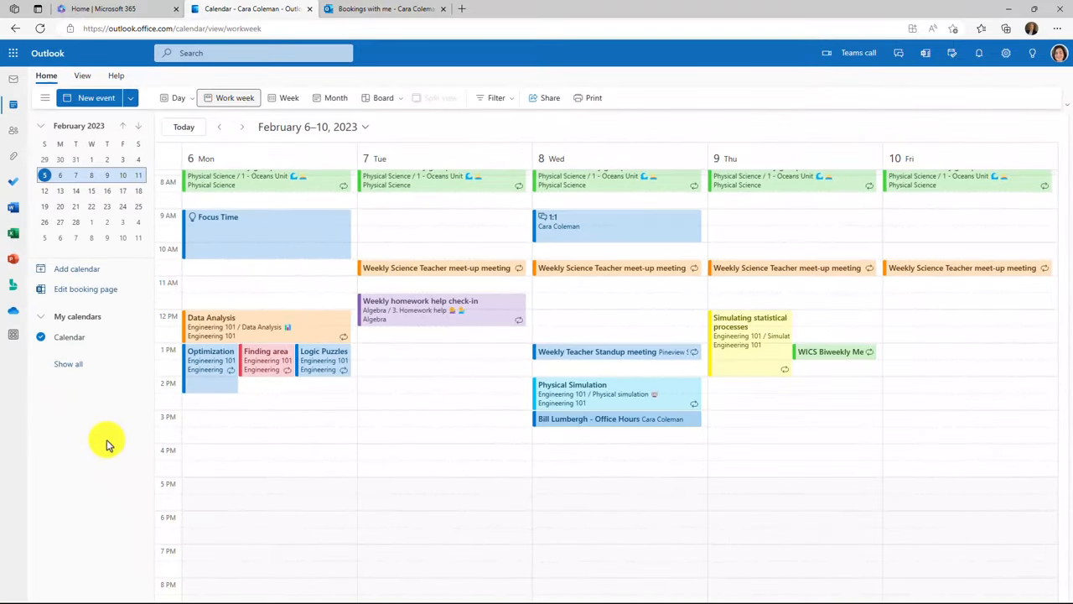
pyautogui.moveTo(85, 289)
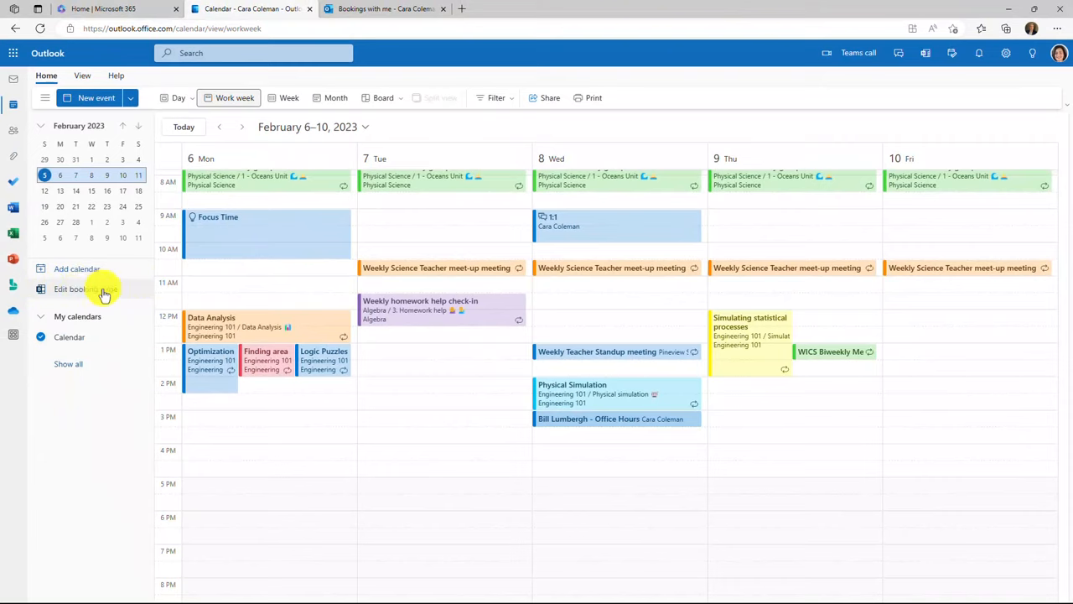
pyautogui.moveTo(70, 289)
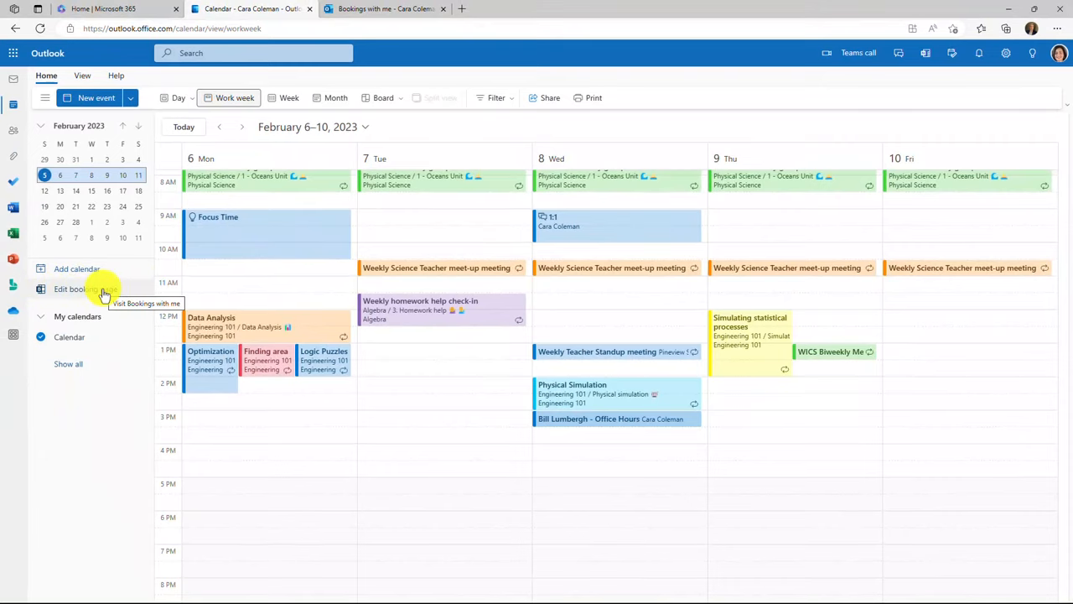